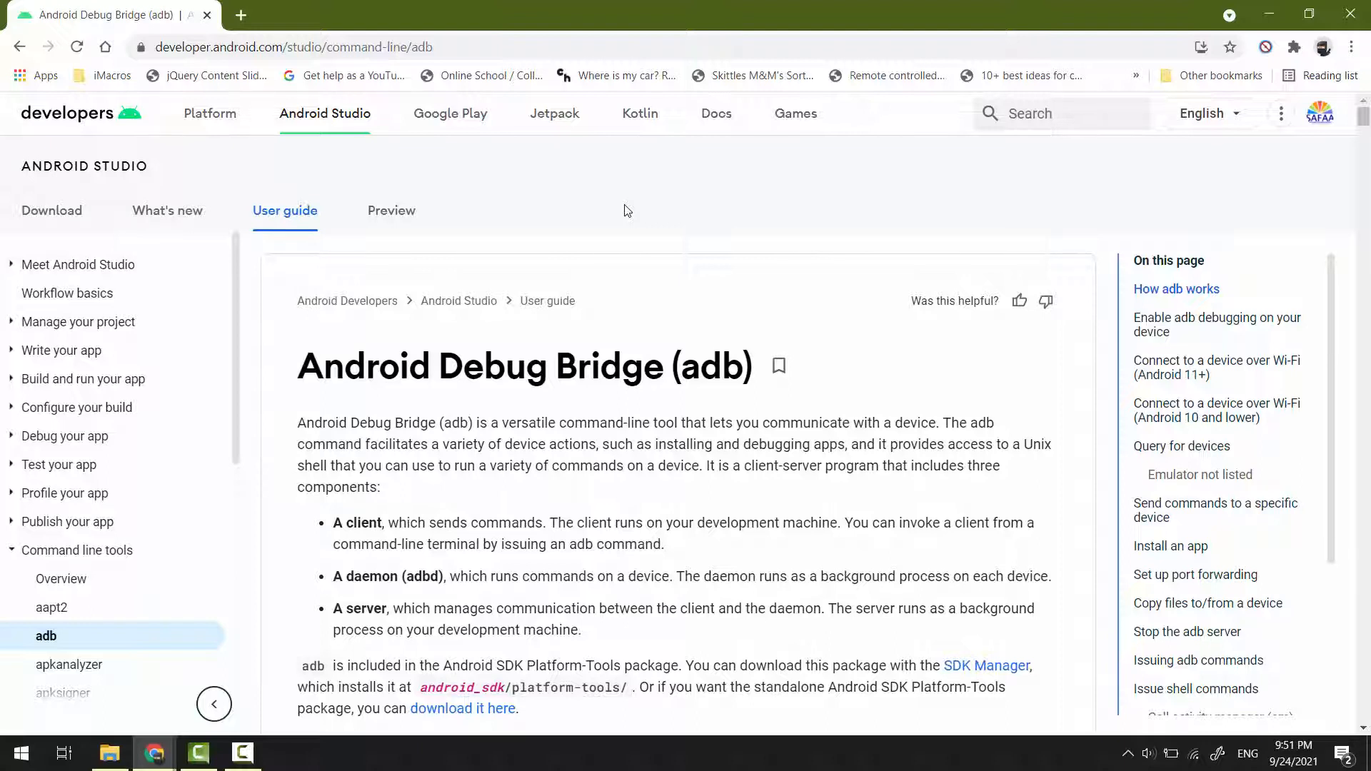
mouse_move(453, 63)
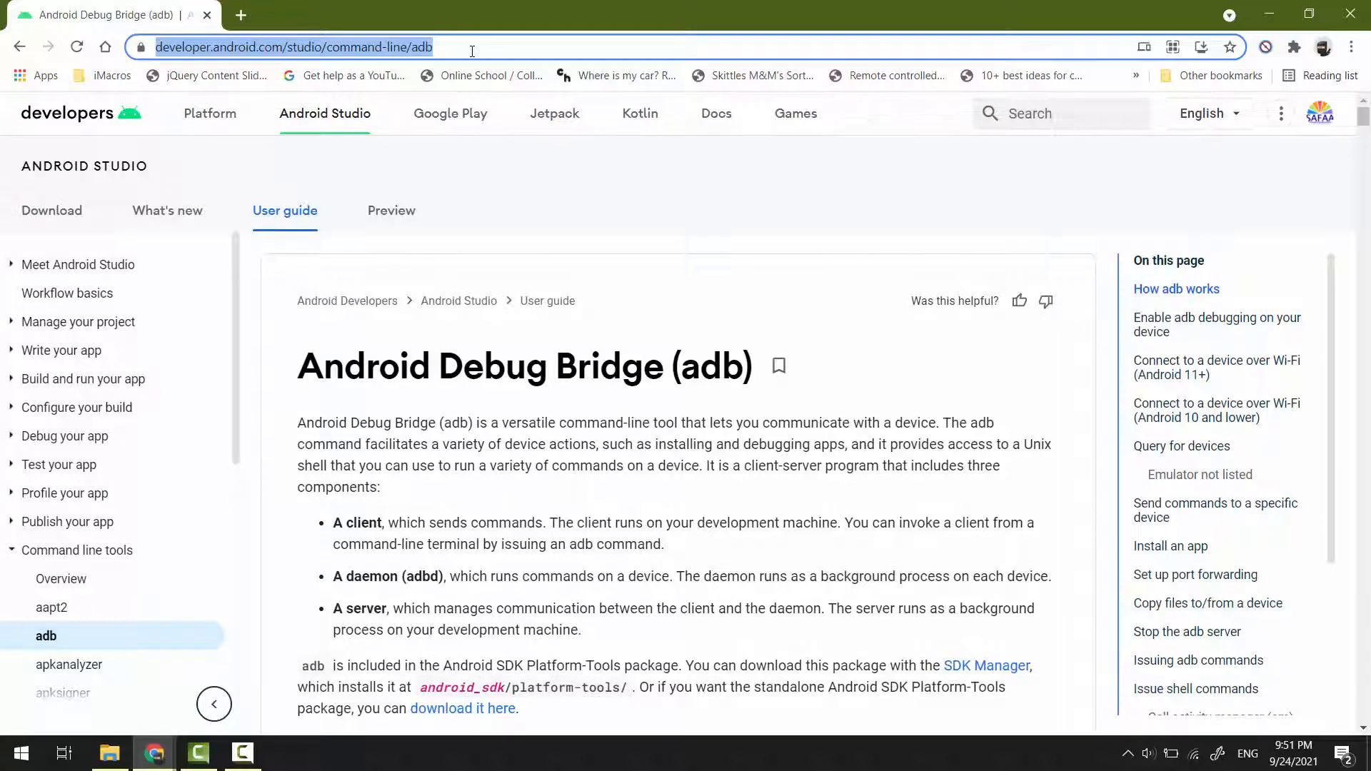
mouse_move(894, 382)
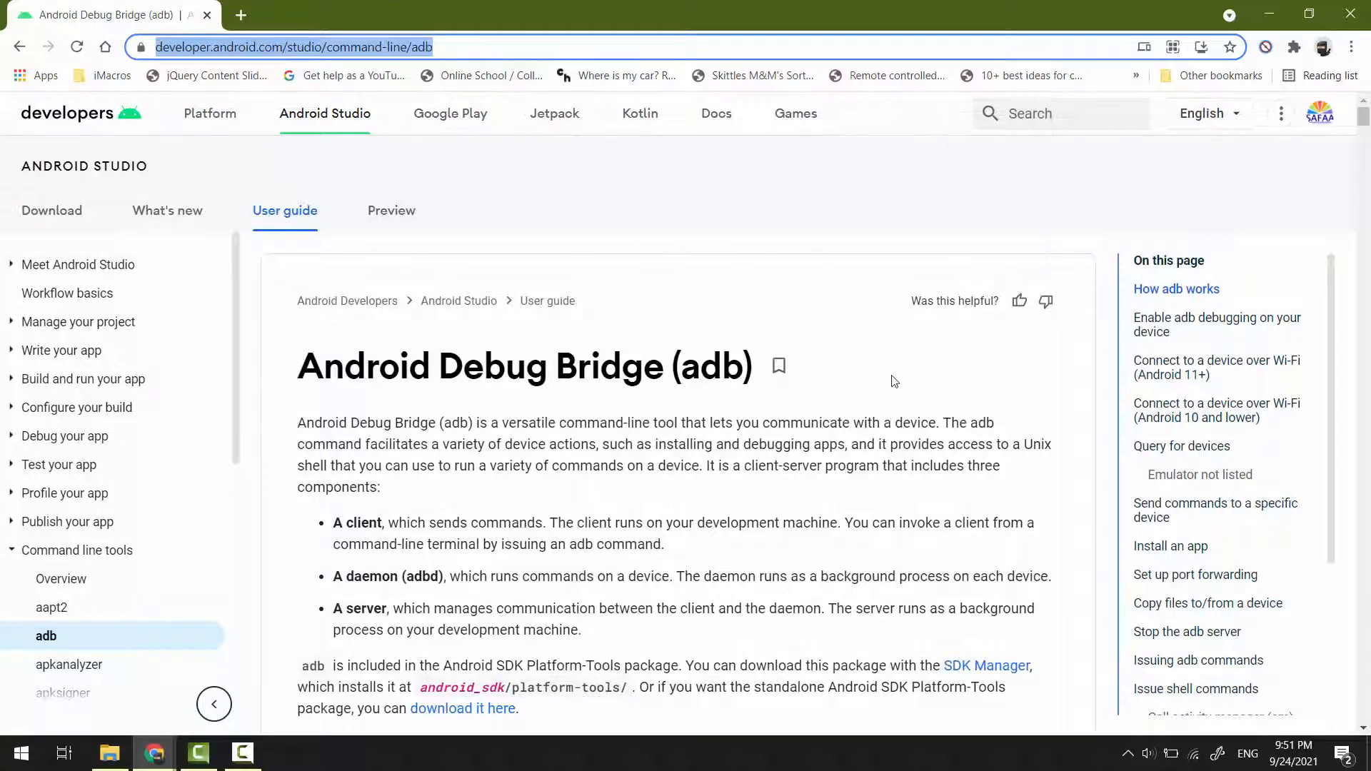
Agree to the license terms and download the SDK Platform-Tools for Windows zip.
scroll("down", 3)
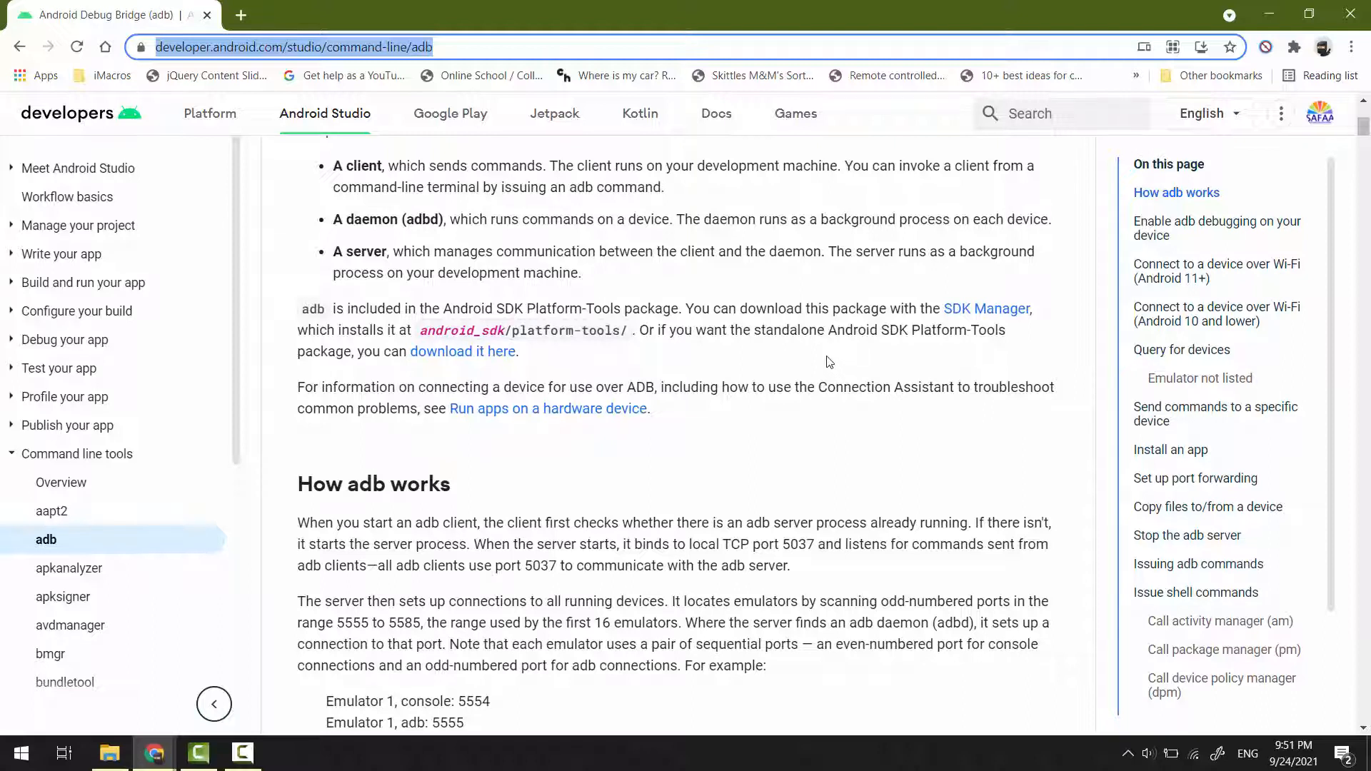
mouse_move(986, 309)
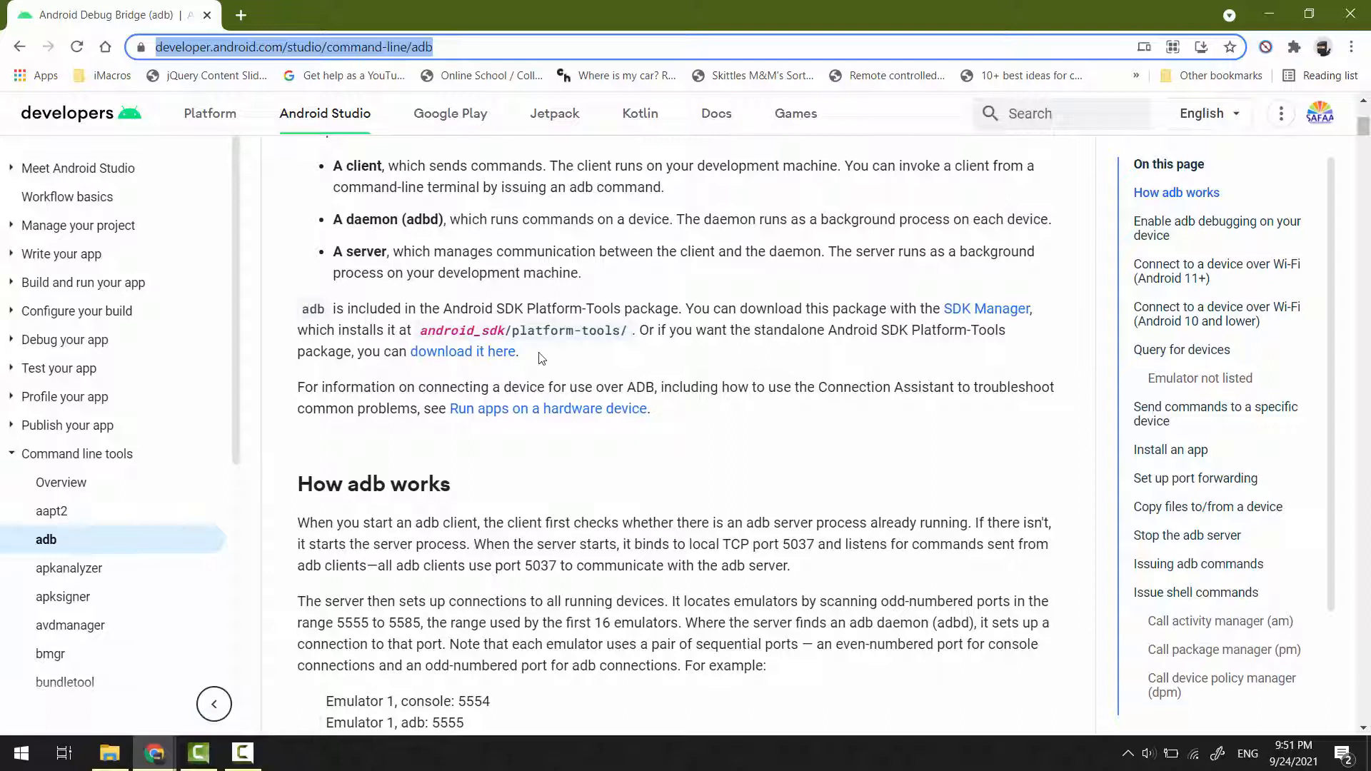
mouse_move(463, 352)
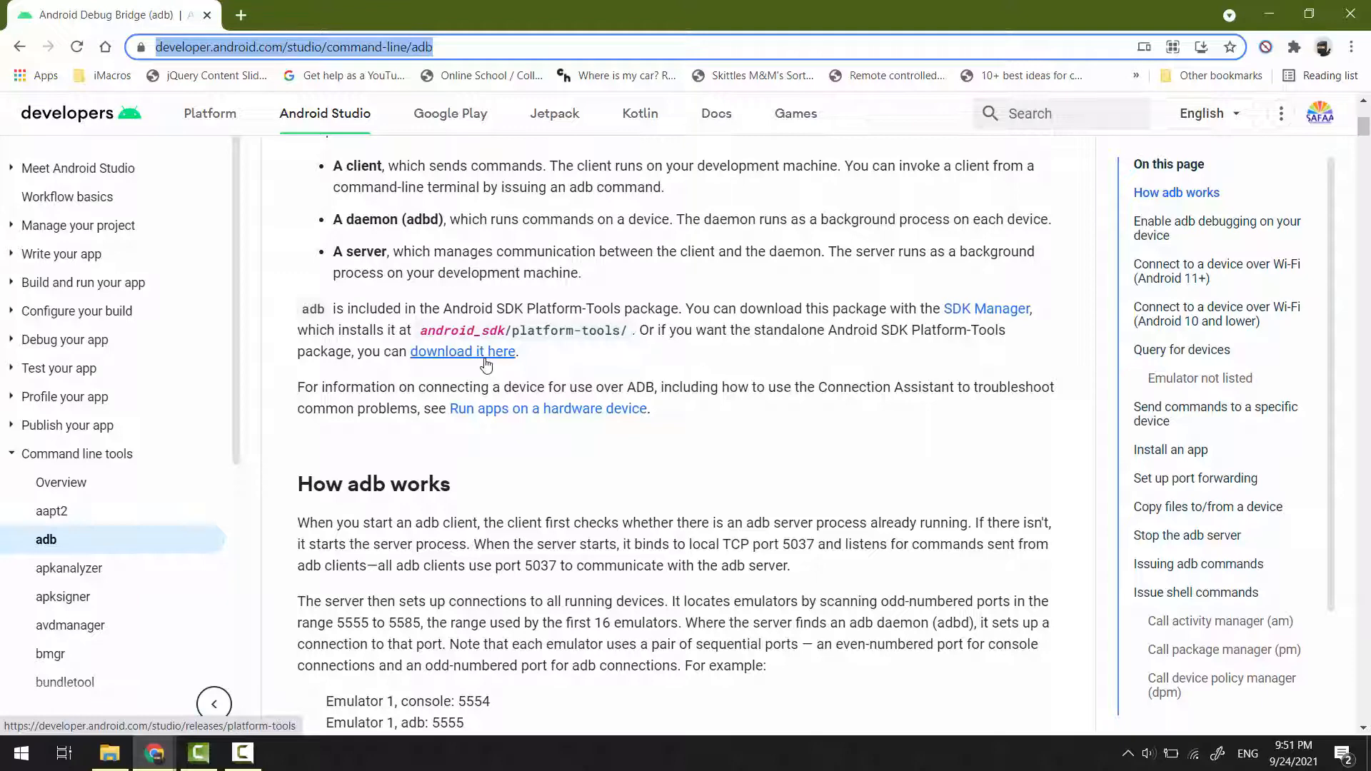
left_click(461, 351)
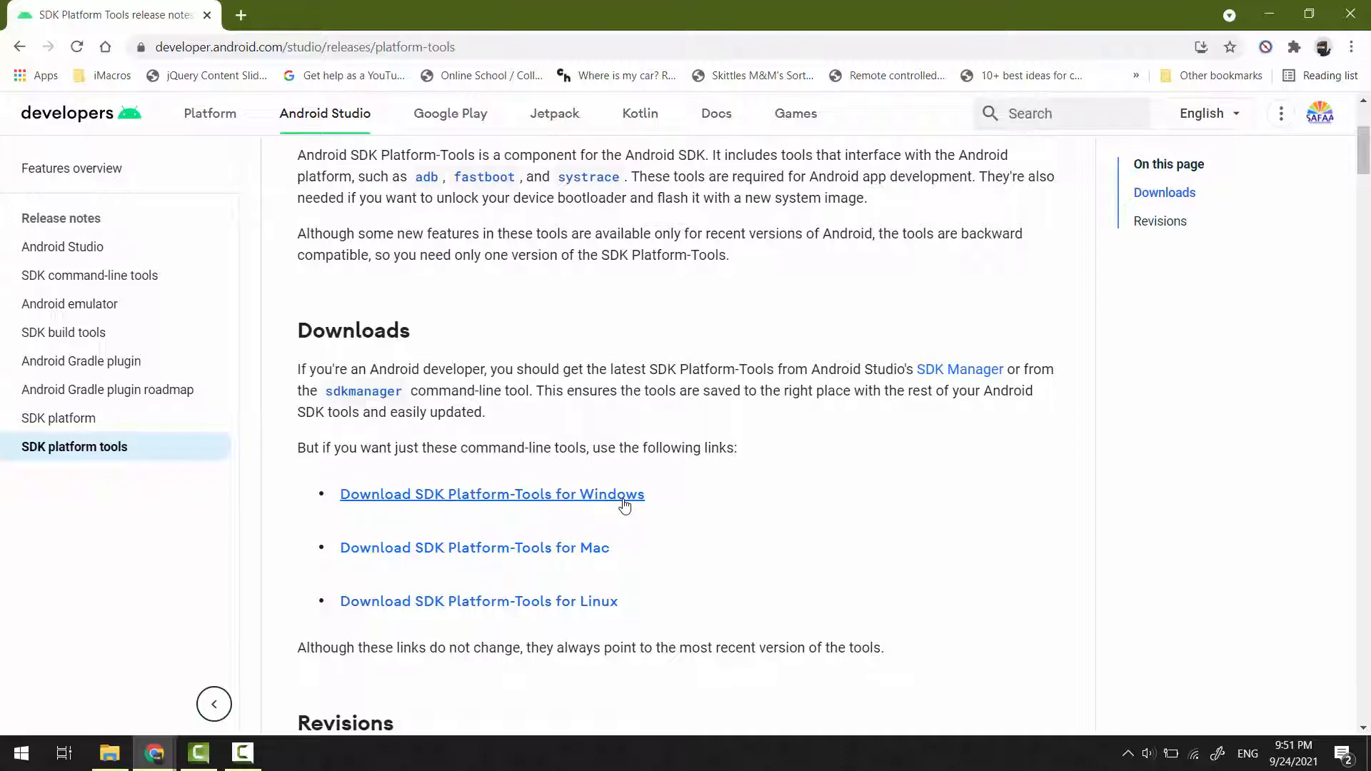
left_click(491, 494)
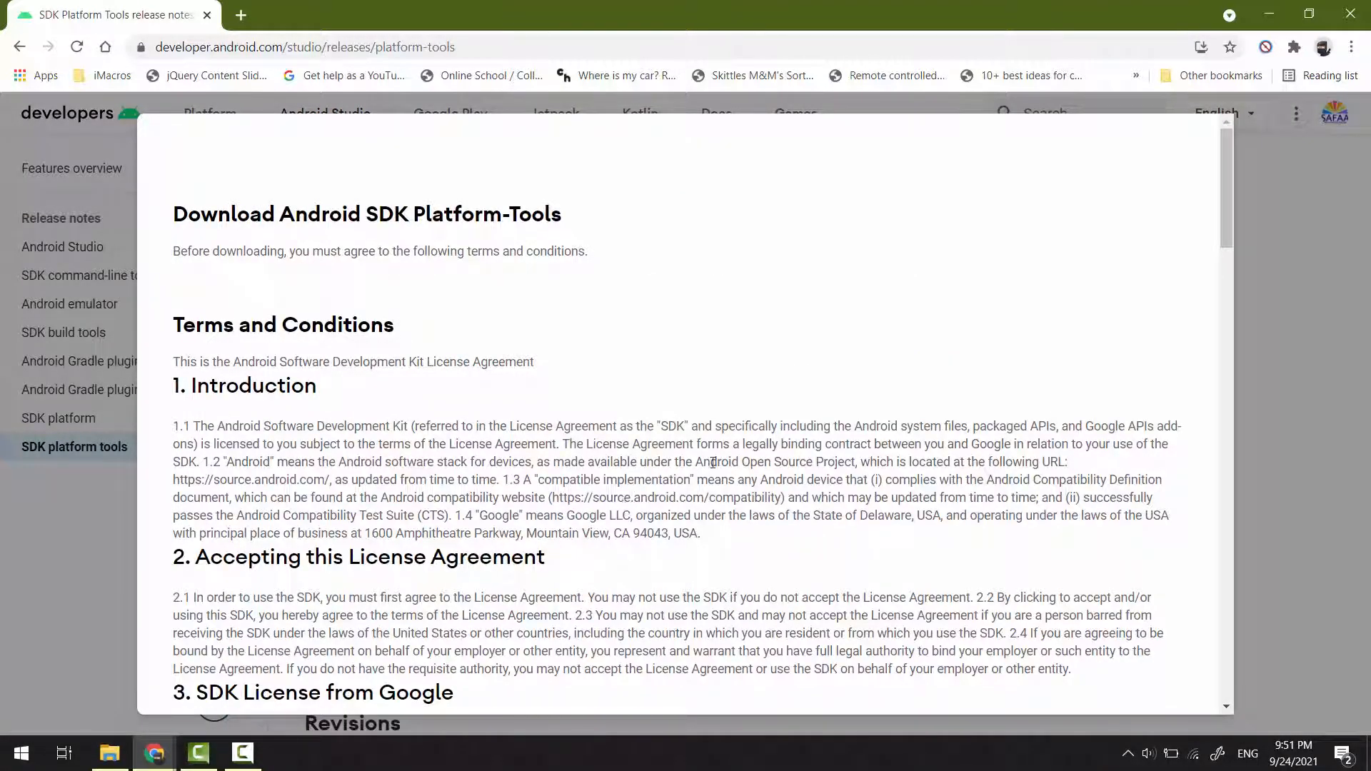
scroll("down", 3)
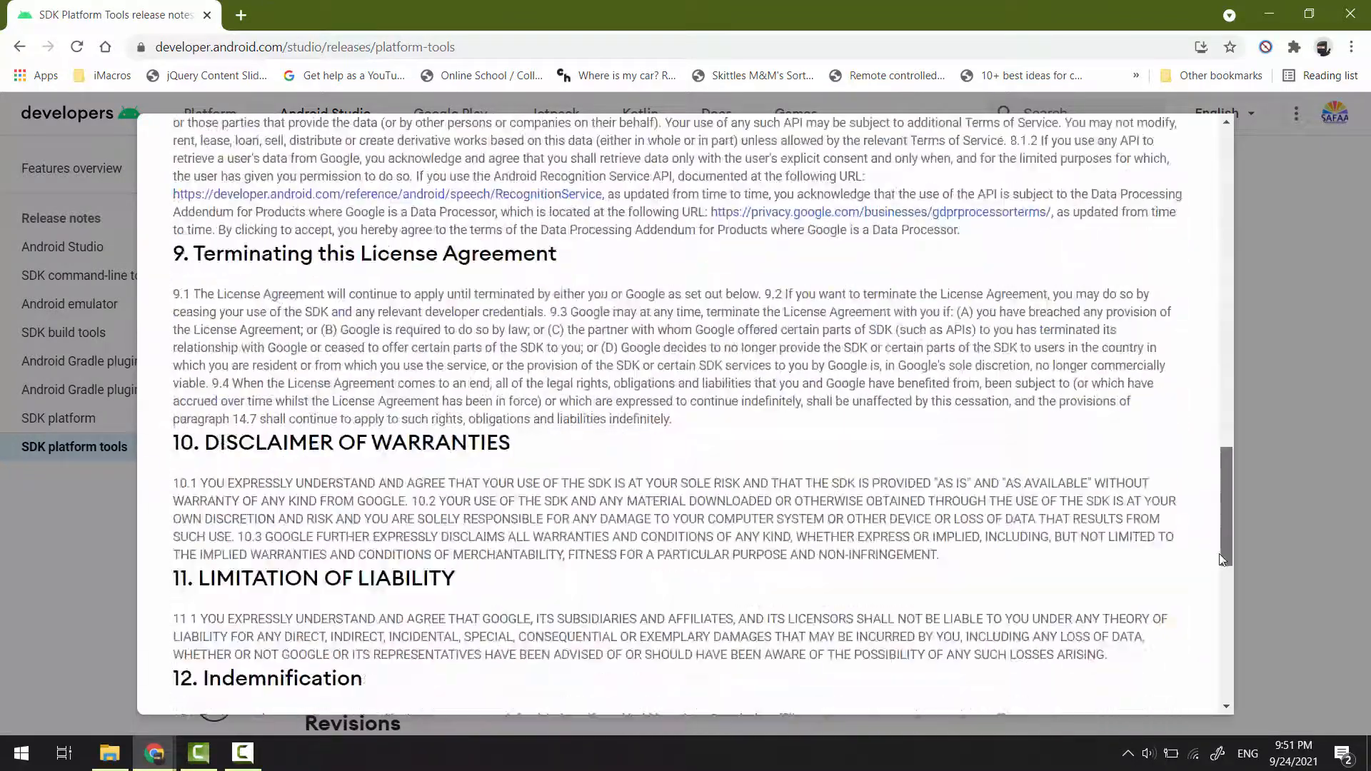
scroll("down", 3)
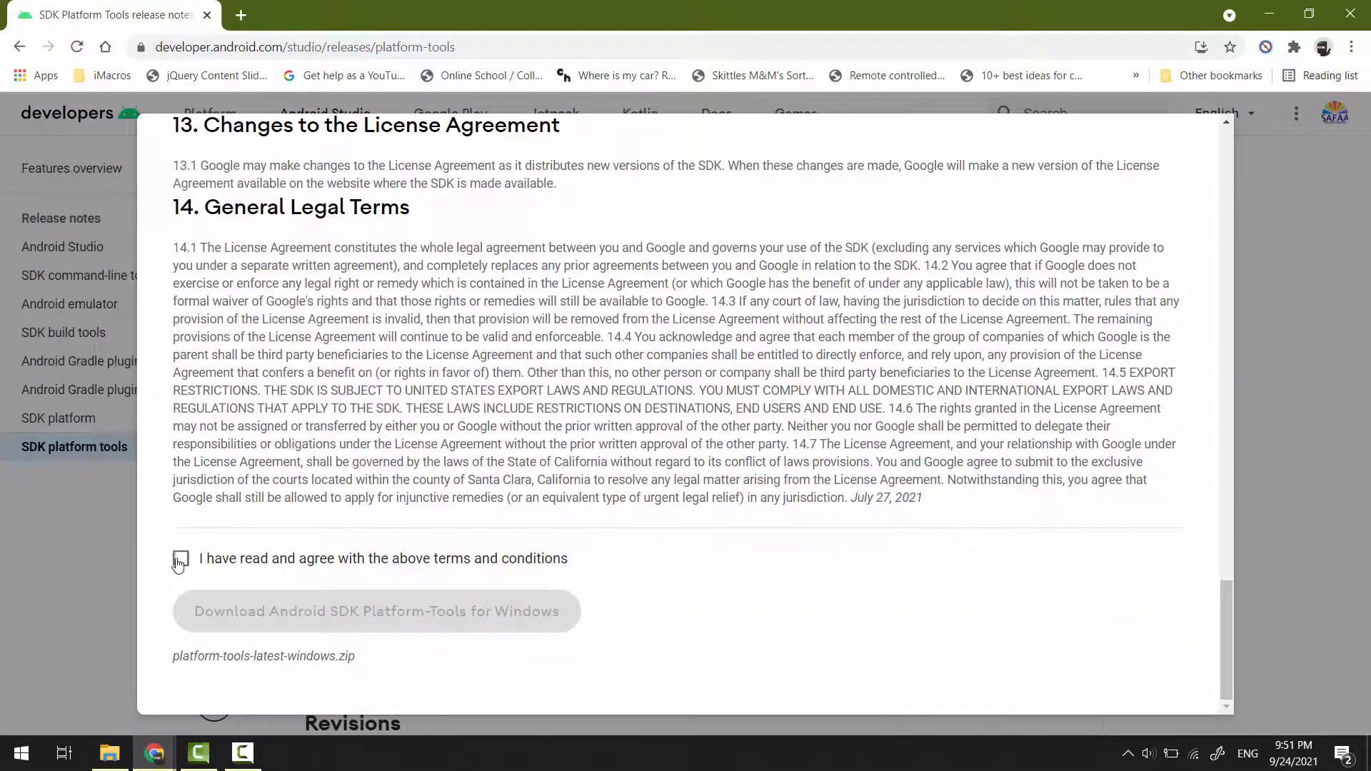
left_click(180, 558)
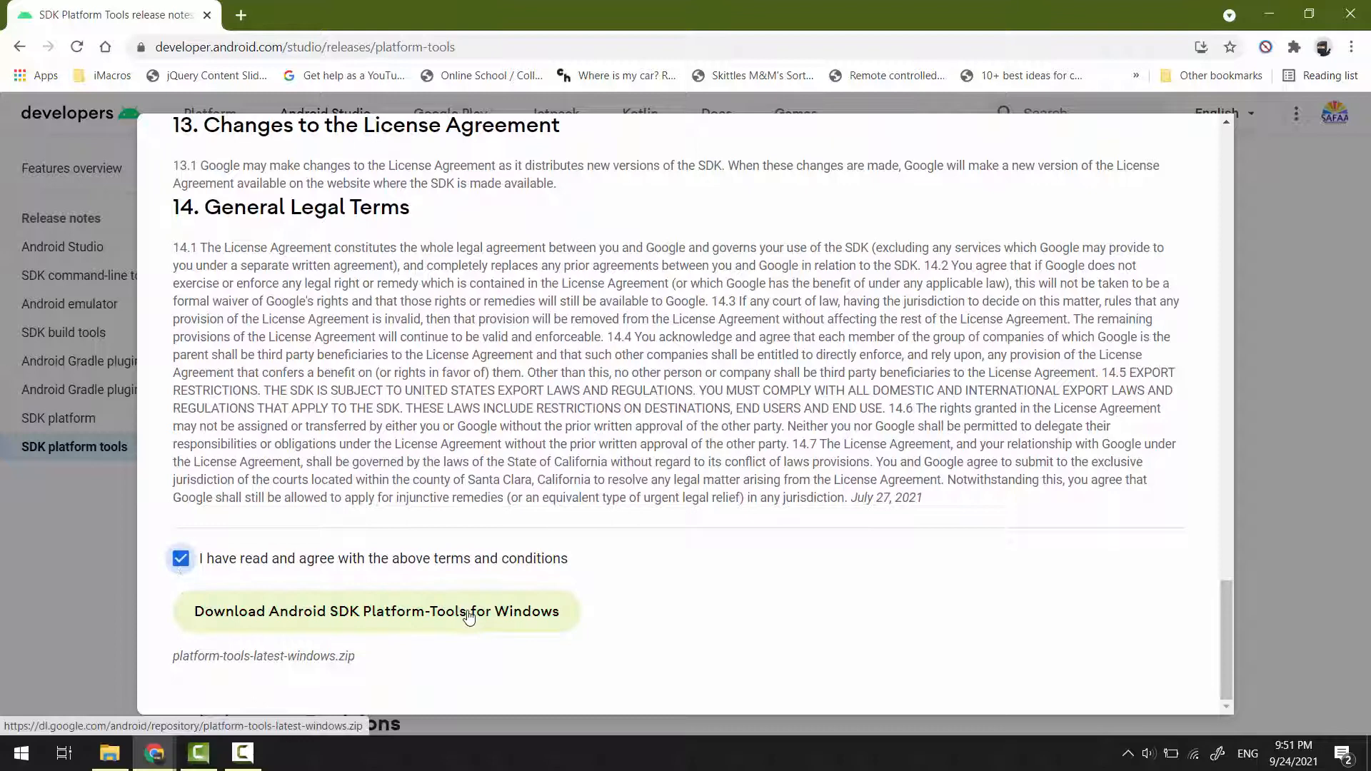
left_click(375, 611)
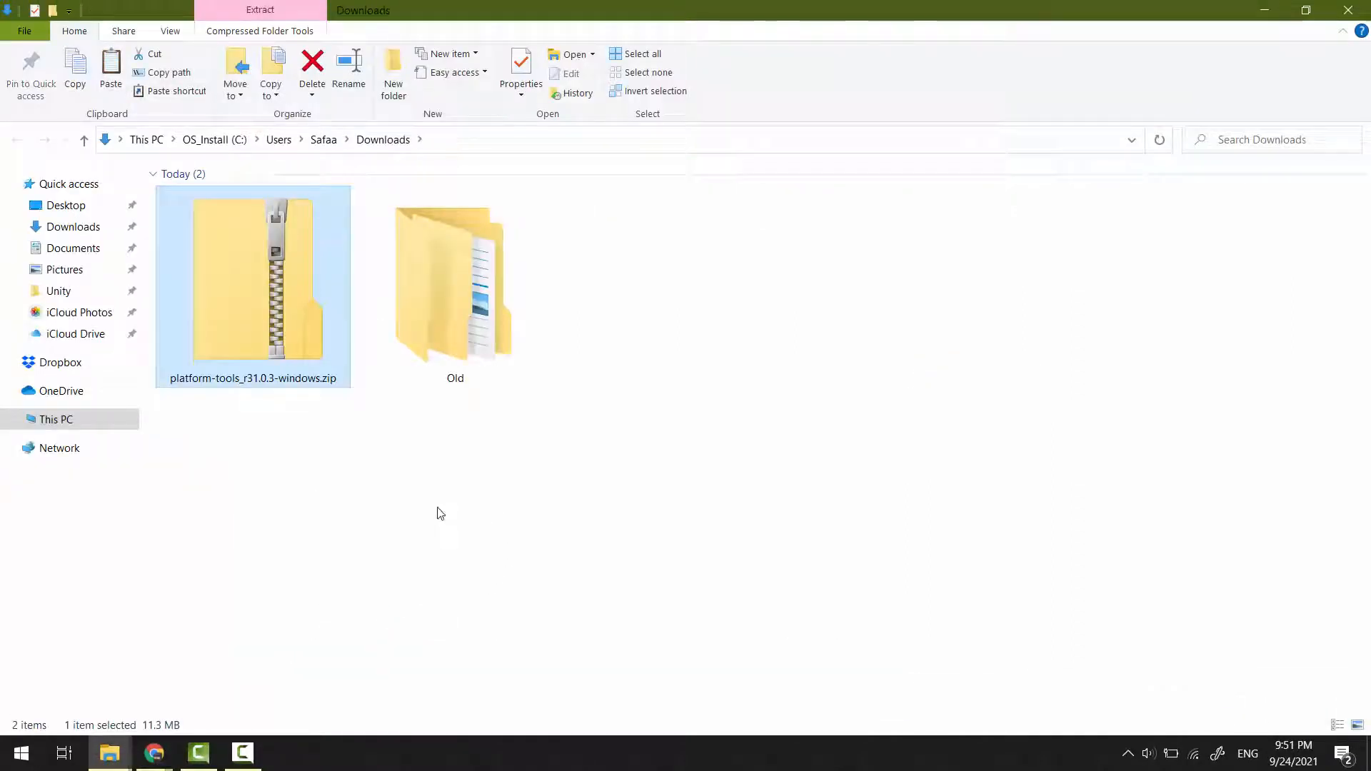
mouse_move(295, 286)
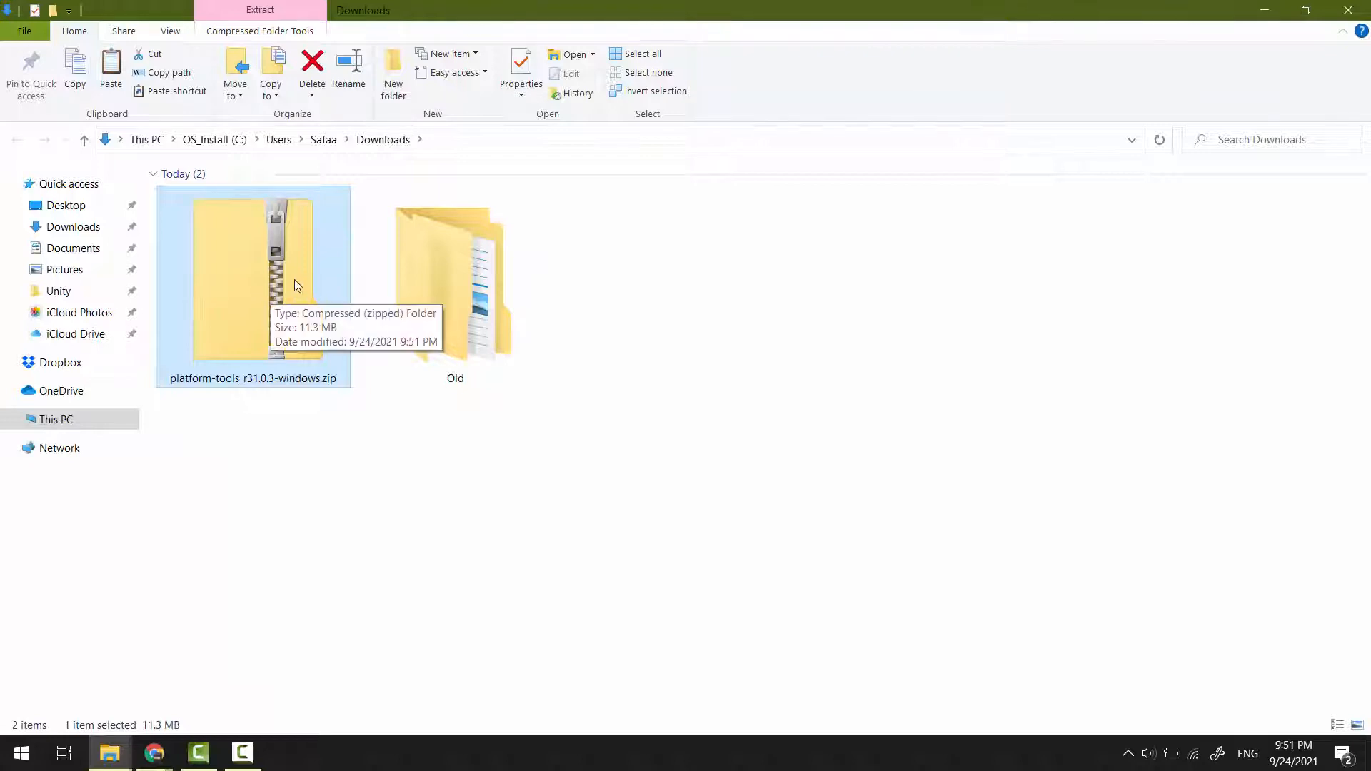
Extract the platform-tools zip with 7-Zip into its default platform-tools_r31.0.3-windows folder.
right_click(293, 284)
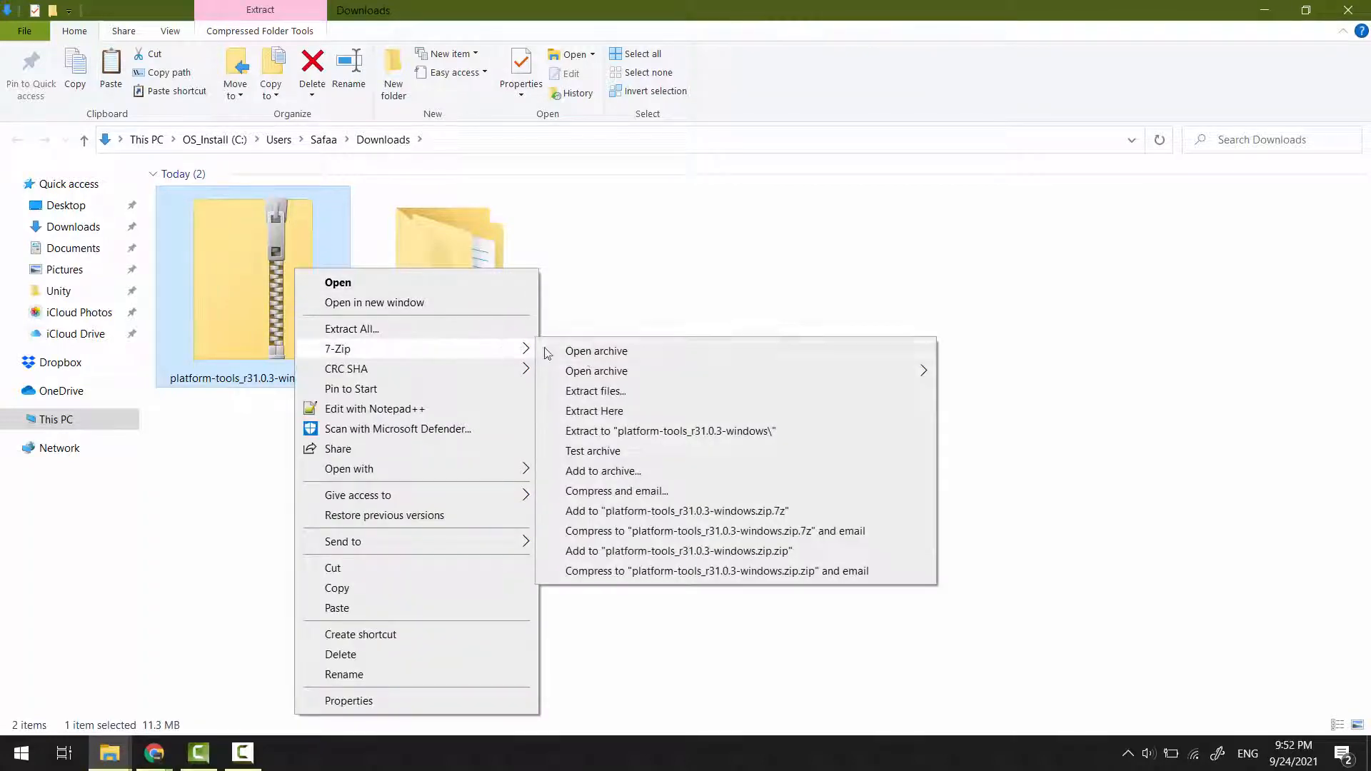
left_click(594, 392)
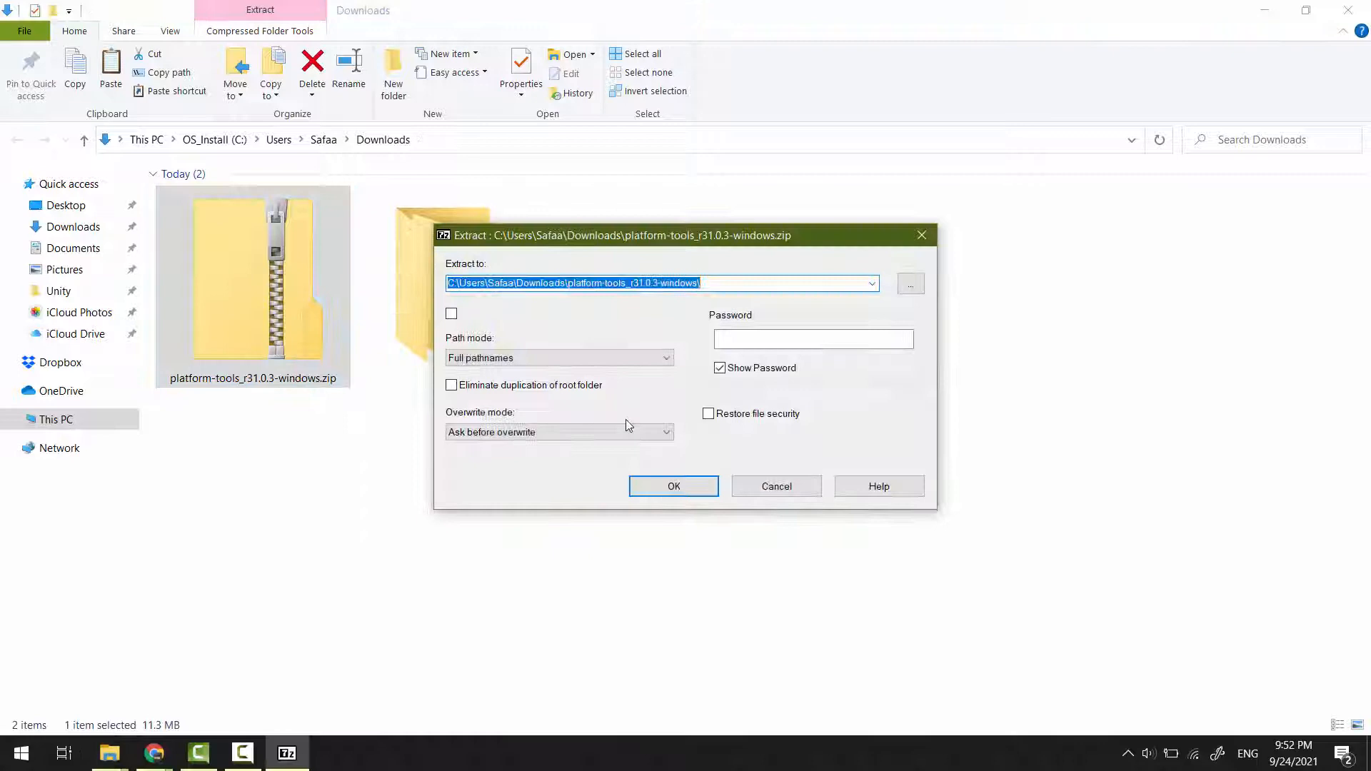
left_click(672, 486)
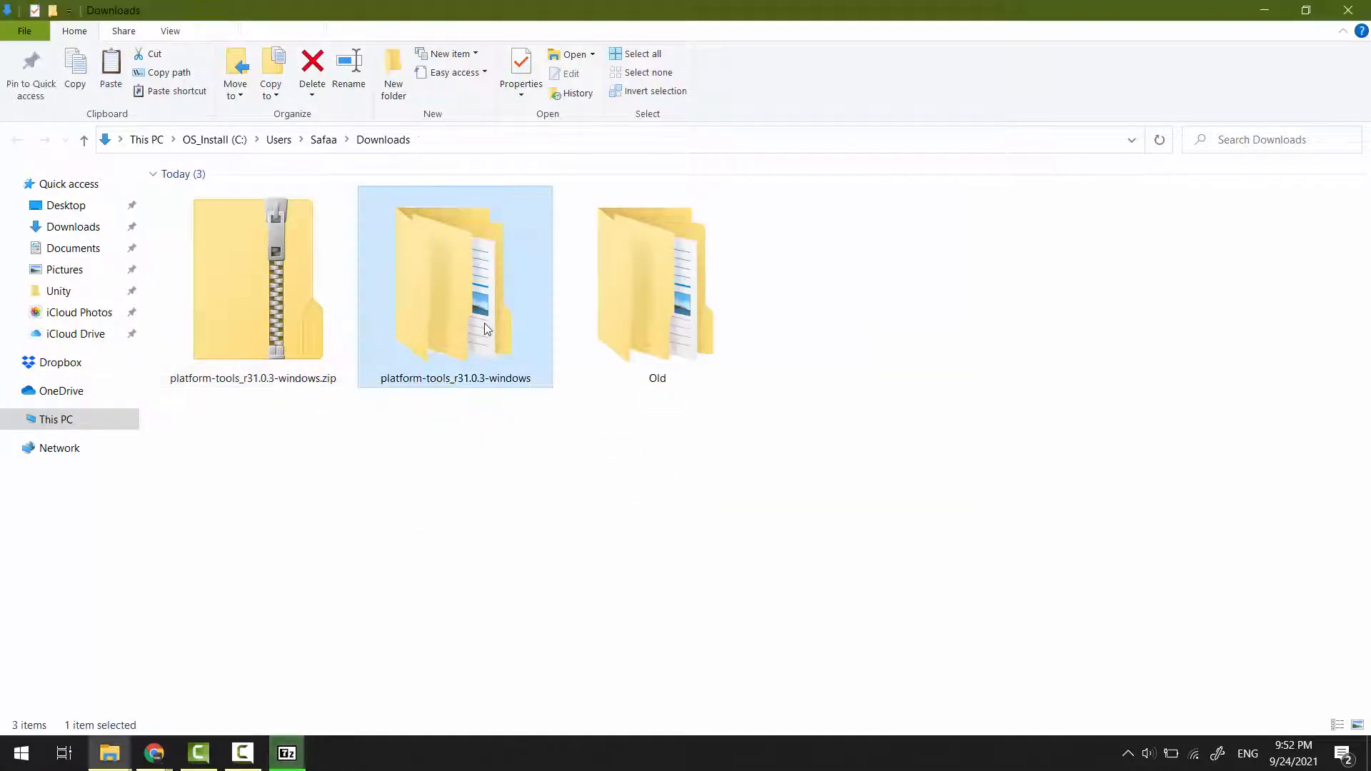
Browse into the extracted platform-tools folder, checking adb.exe and fastboot.exe, then start a Windows search.
double_click(454, 280)
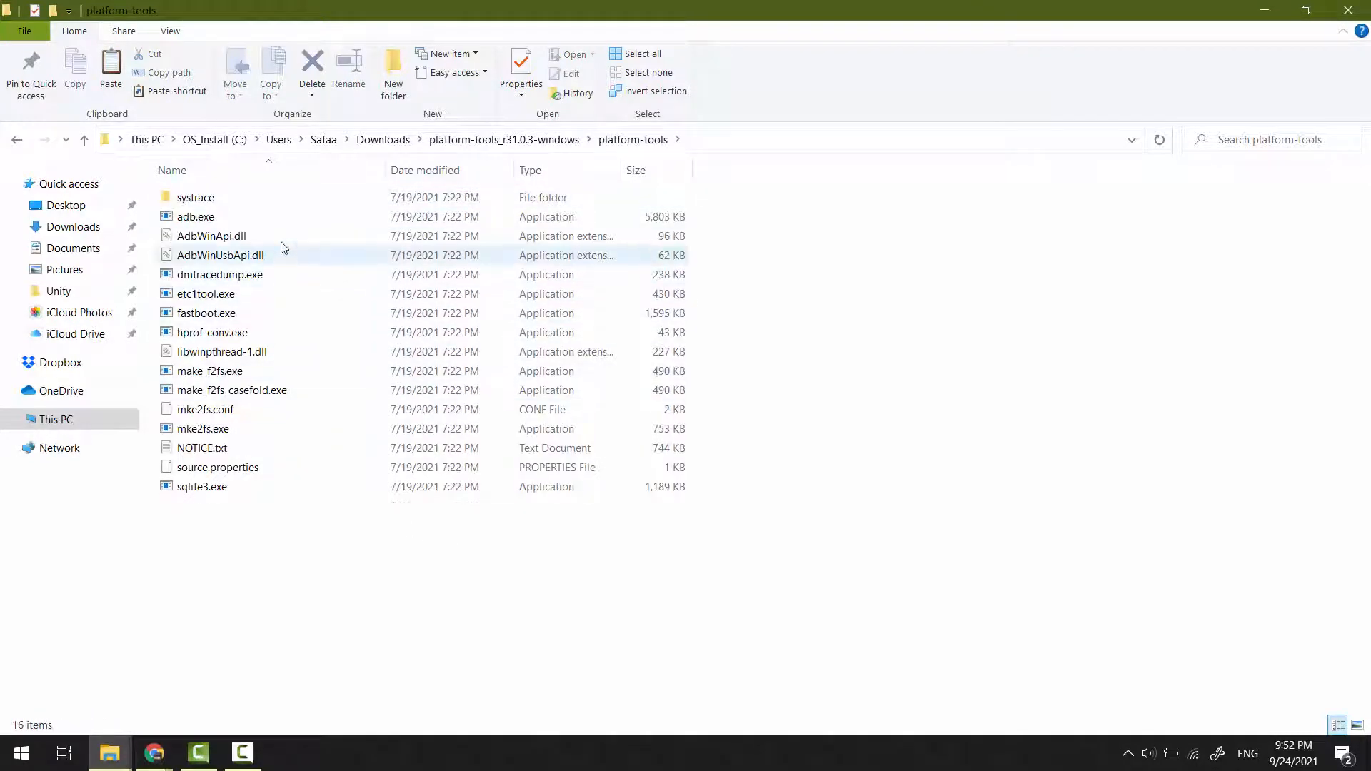
left_click(195, 217)
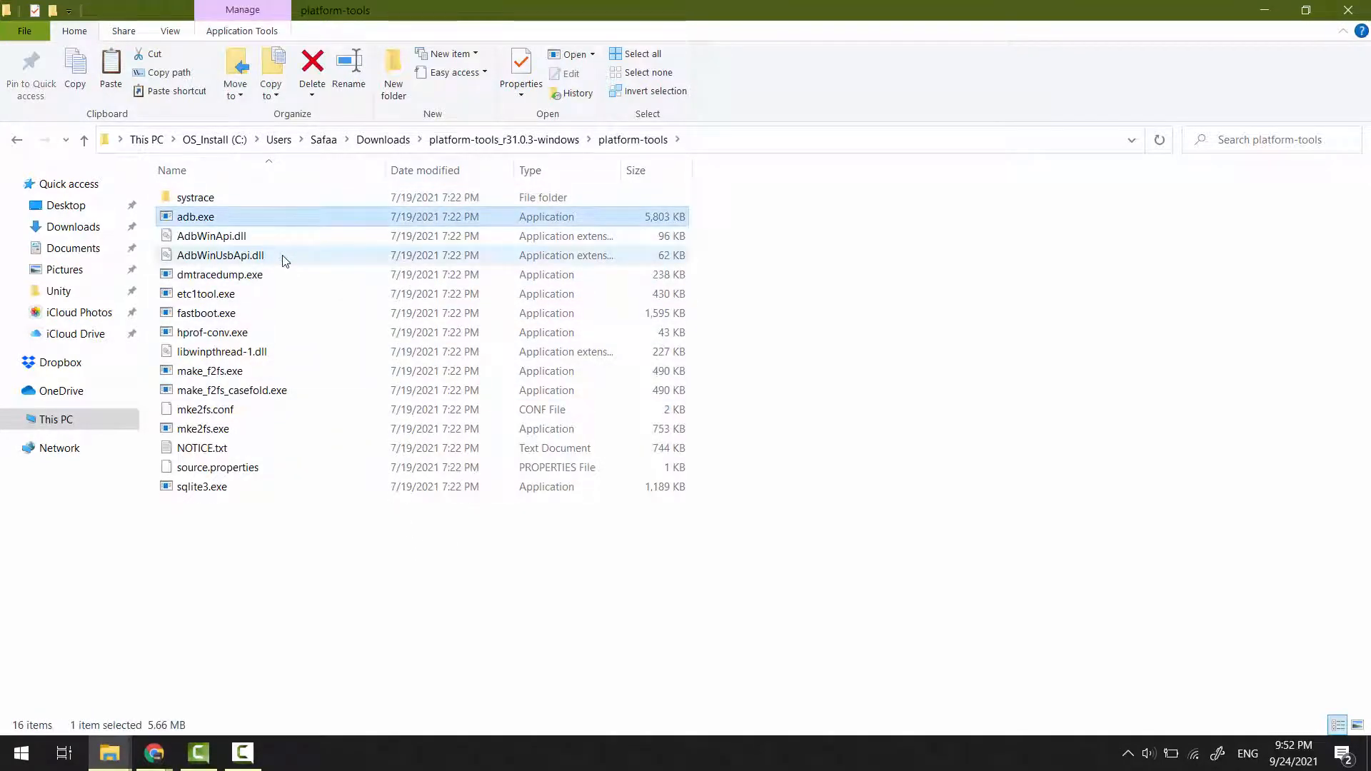
left_click(206, 312)
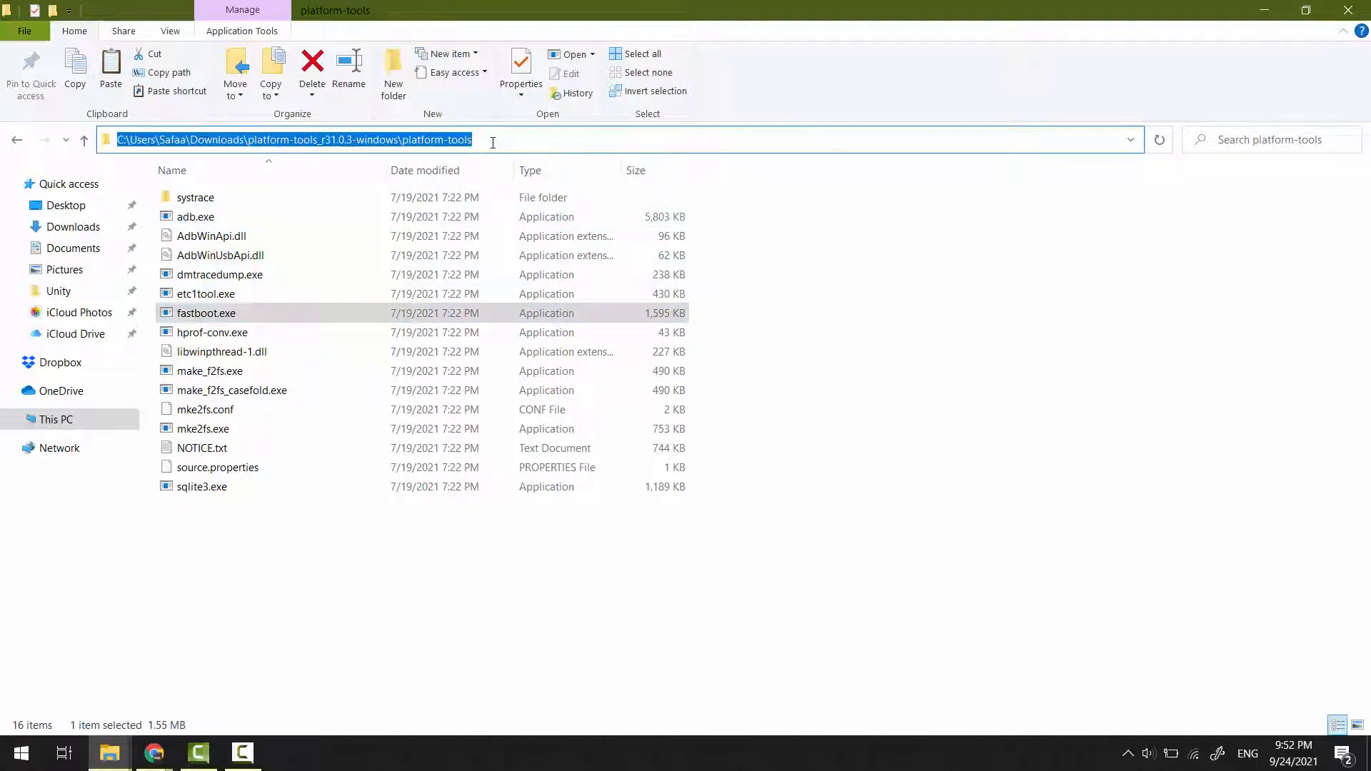
left_click(845, 402)
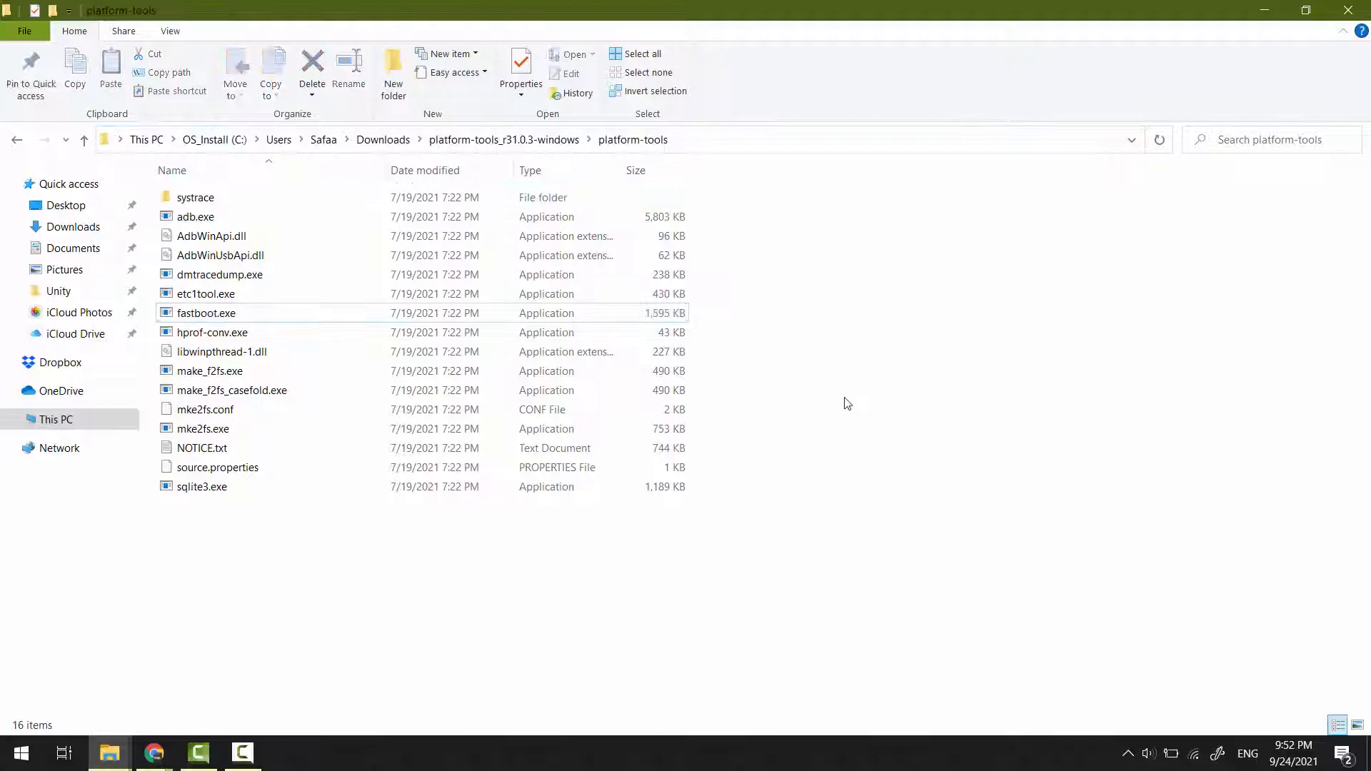
left_click(19, 753)
type("cmd")
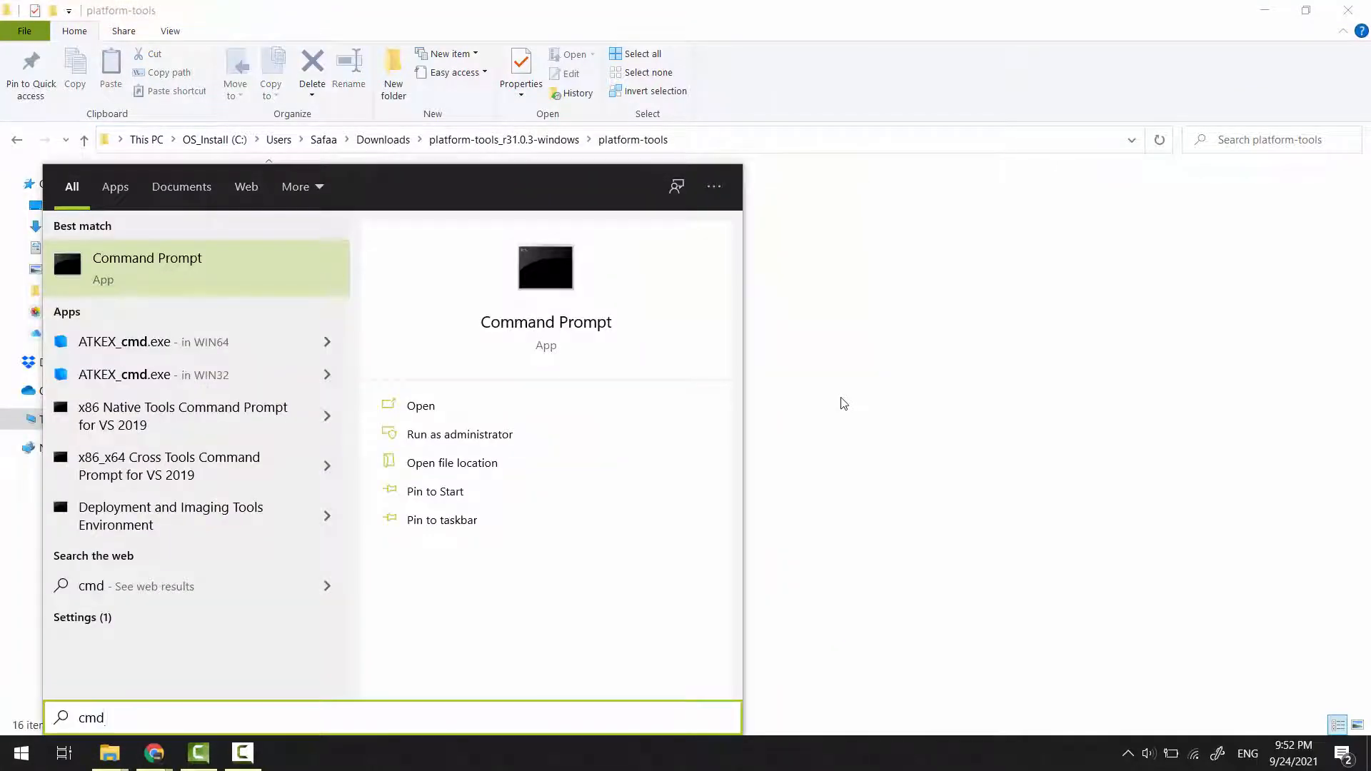
mouse_move(591, 434)
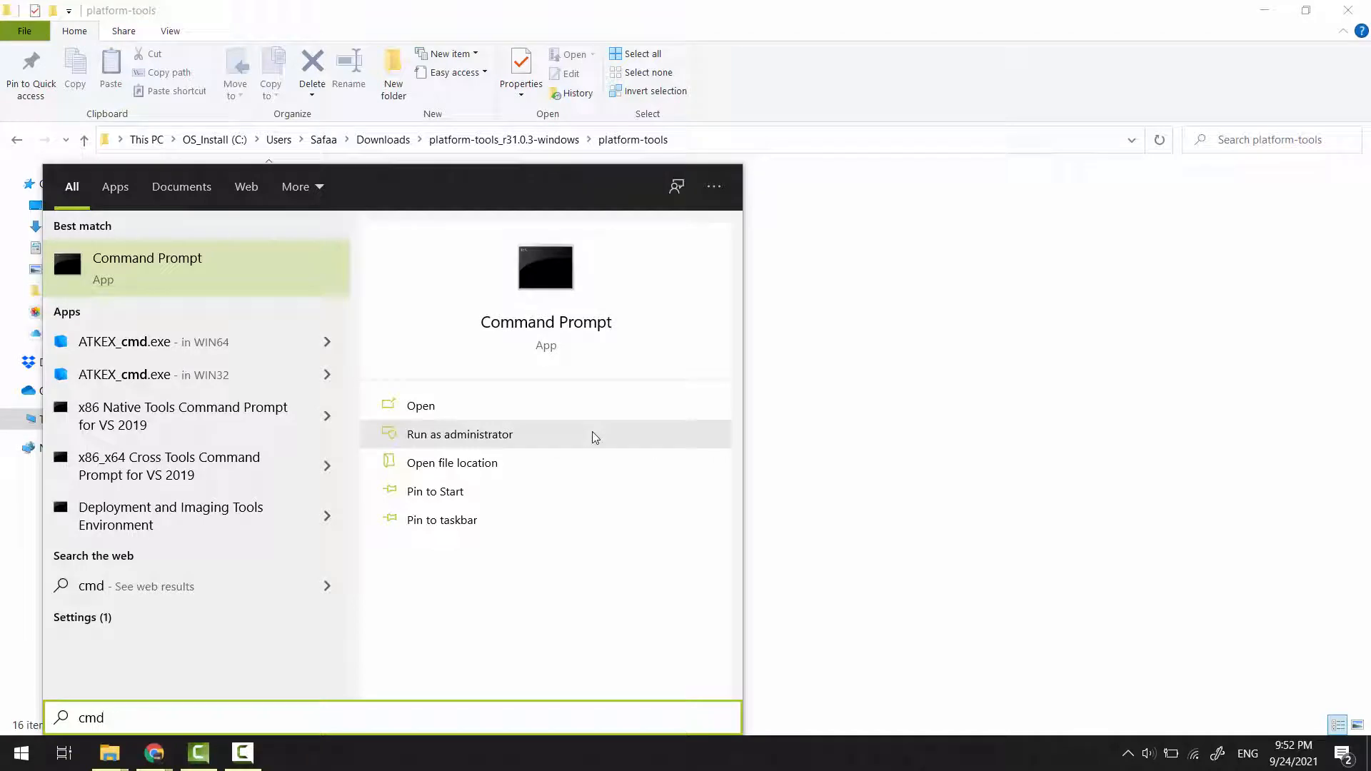
In an administrator console, cd to C:\Users\Safaa\Downloads\platform-tools_r31.0.3-windows\platform-tools and run adb.exe version.
left_click(459, 434)
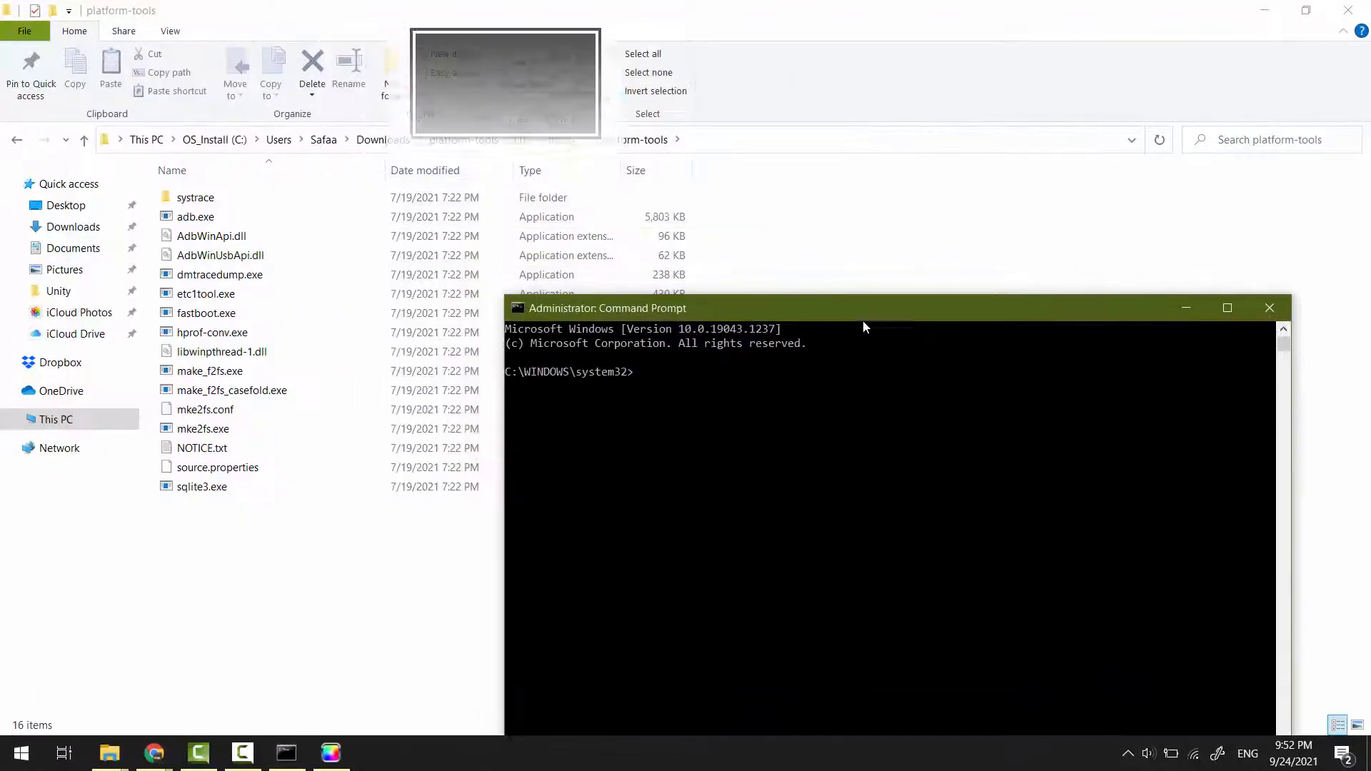
type("cd")
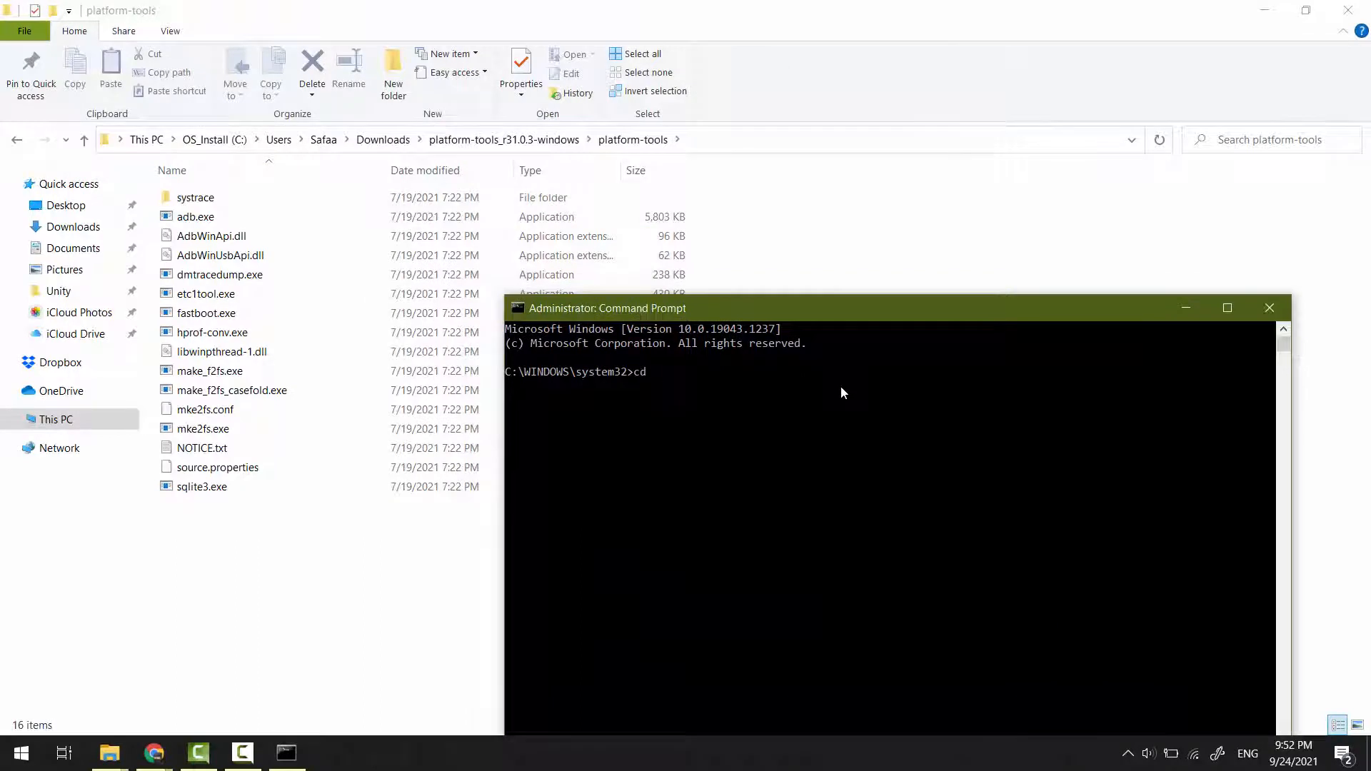
type("C:\\Users\\Safaa\\Downloads\\platform-tools_r31.0.3-windows\\platform-tools")
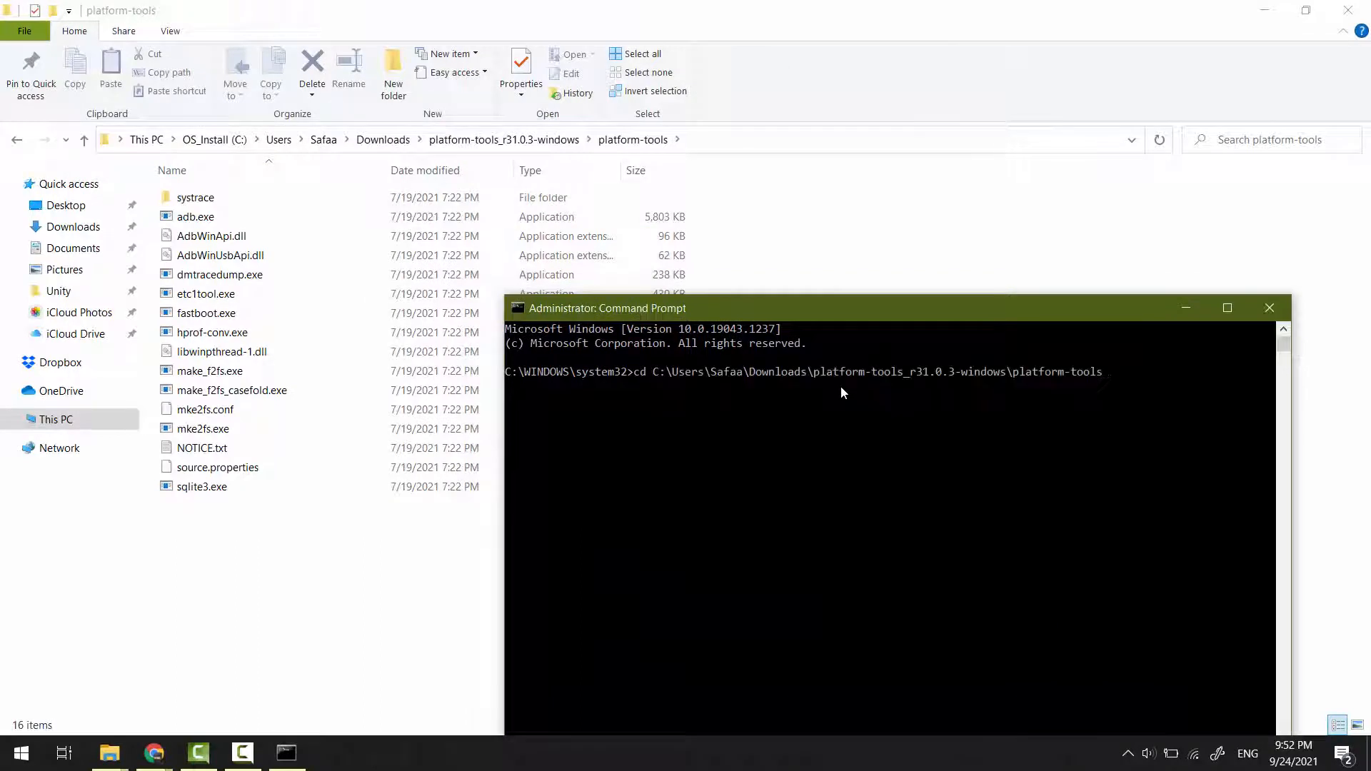
key("enter")
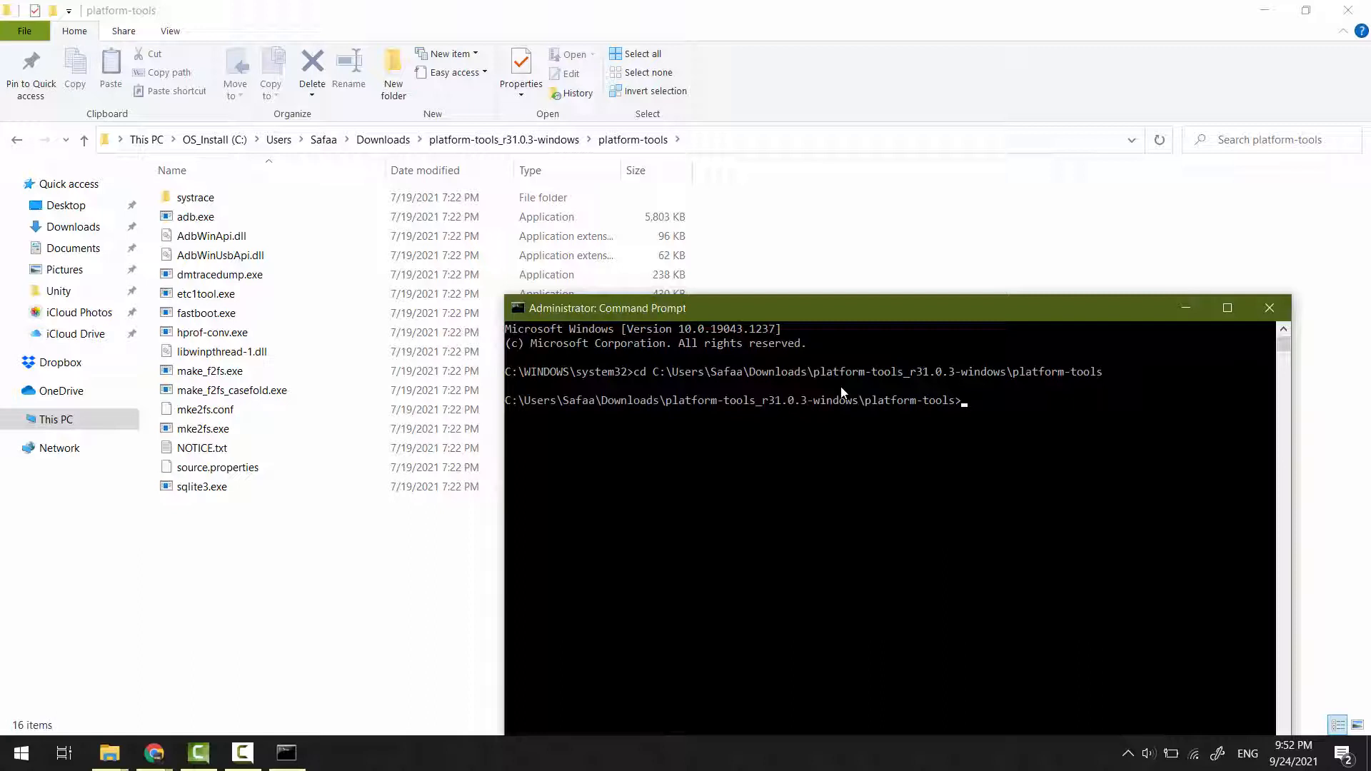
type("ad")
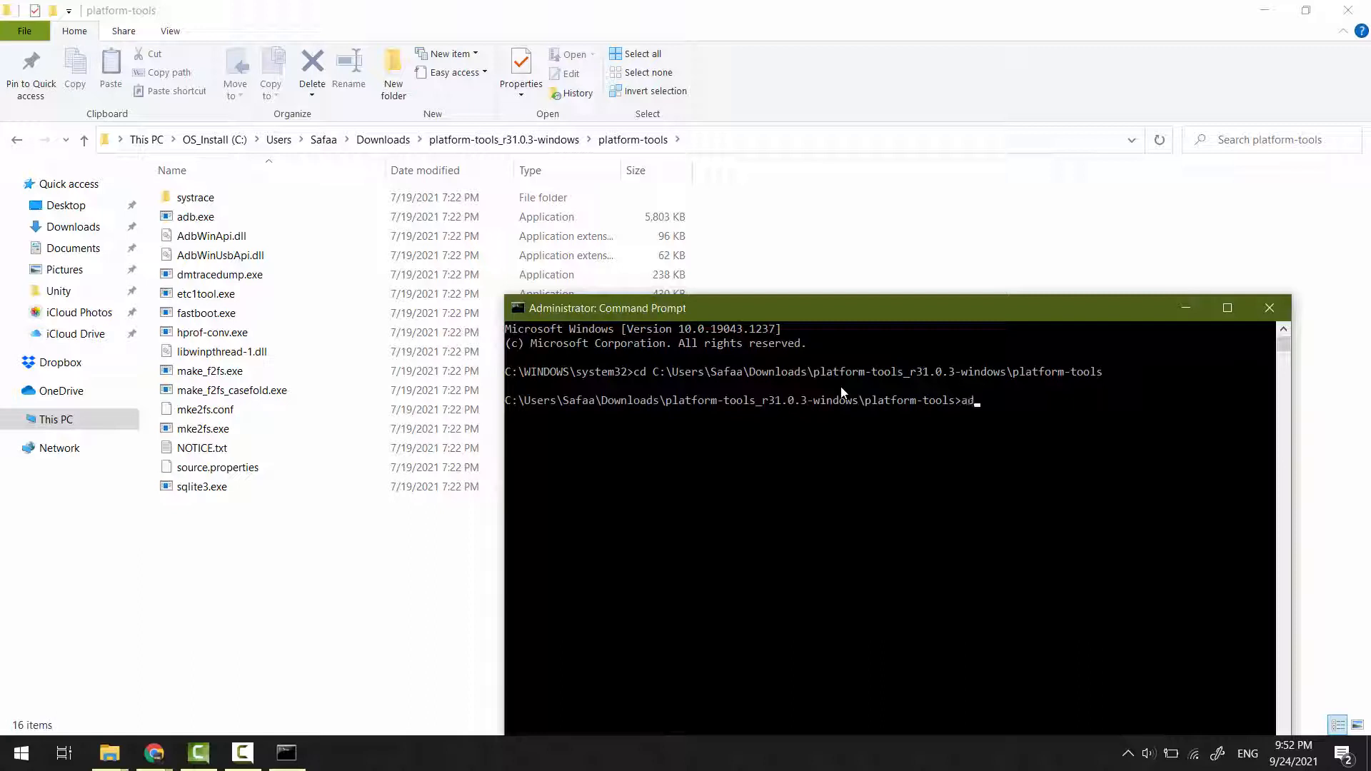
type("b.exe version")
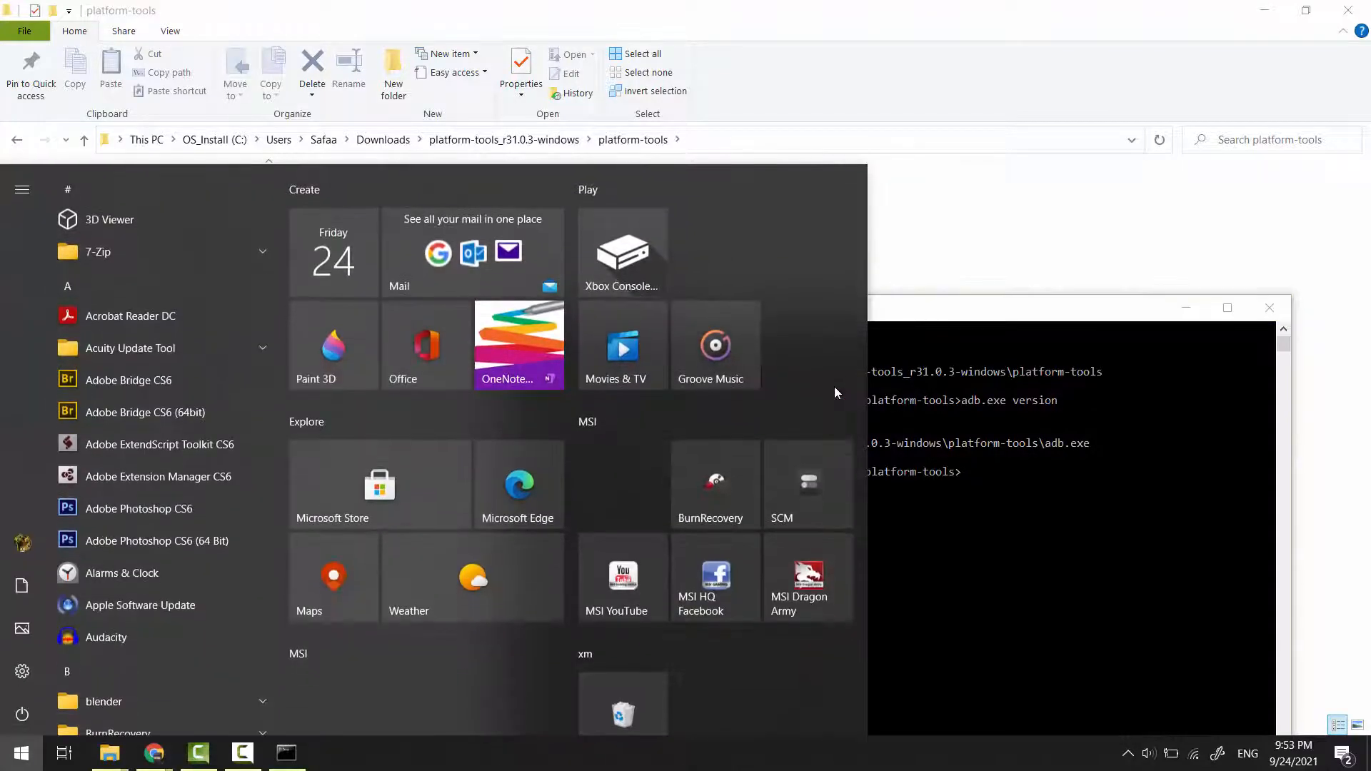
Reach Environment Variables via the system settings search and edit the system Path variable.
type("edit the system")
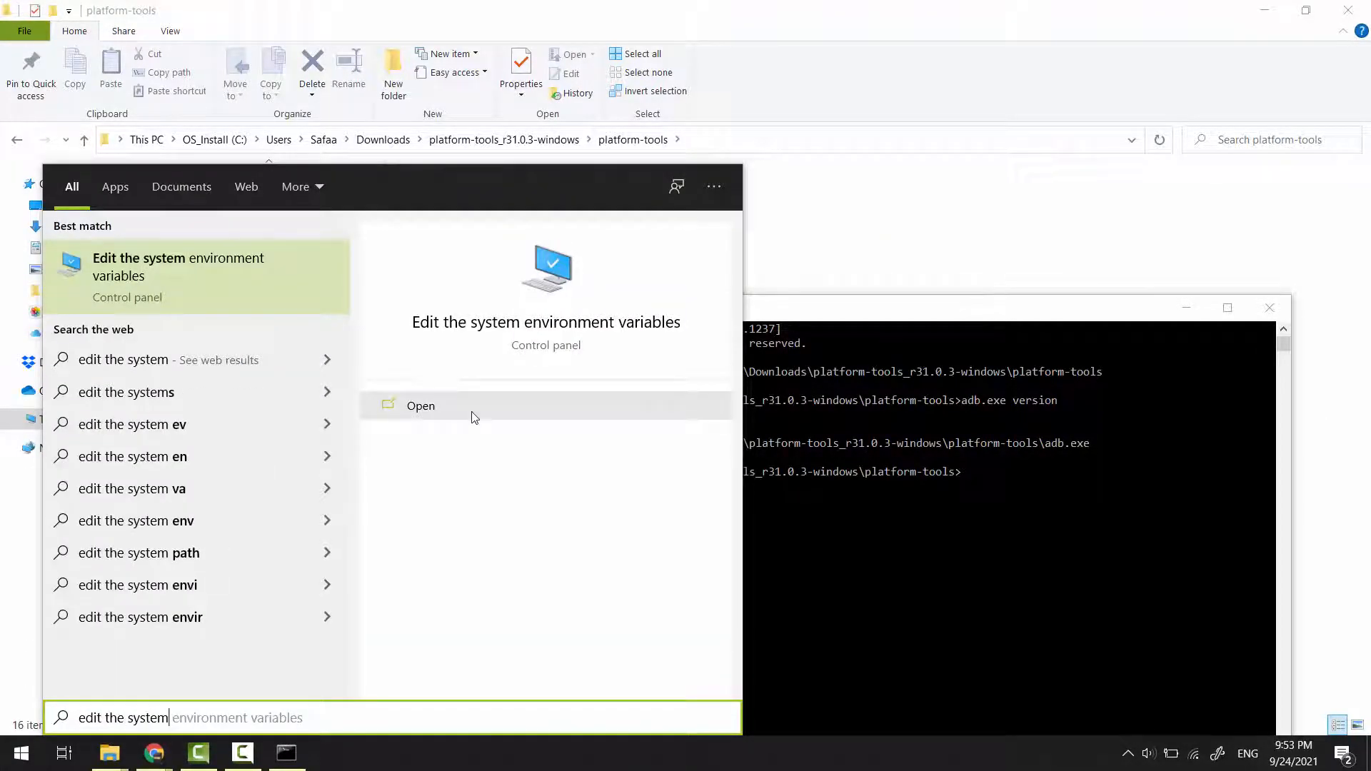
left_click(420, 404)
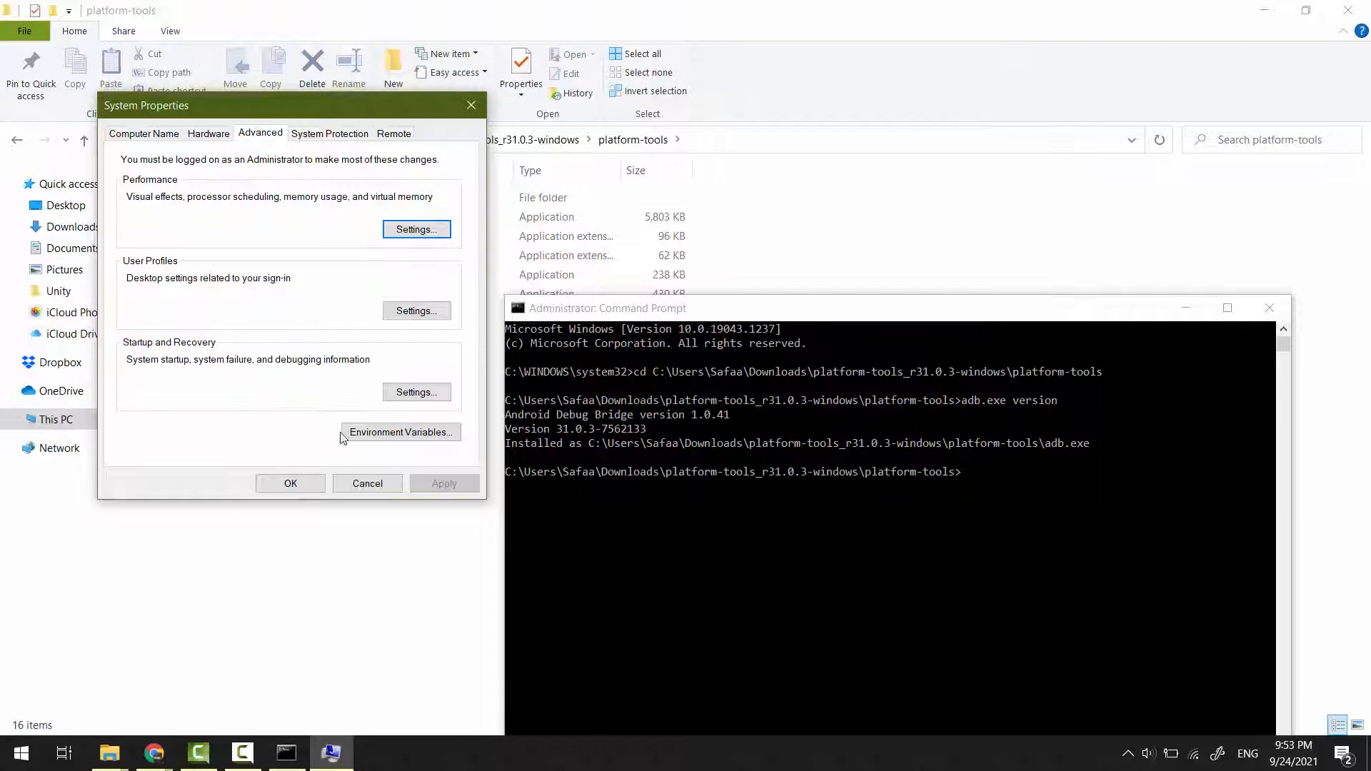
left_click(400, 431)
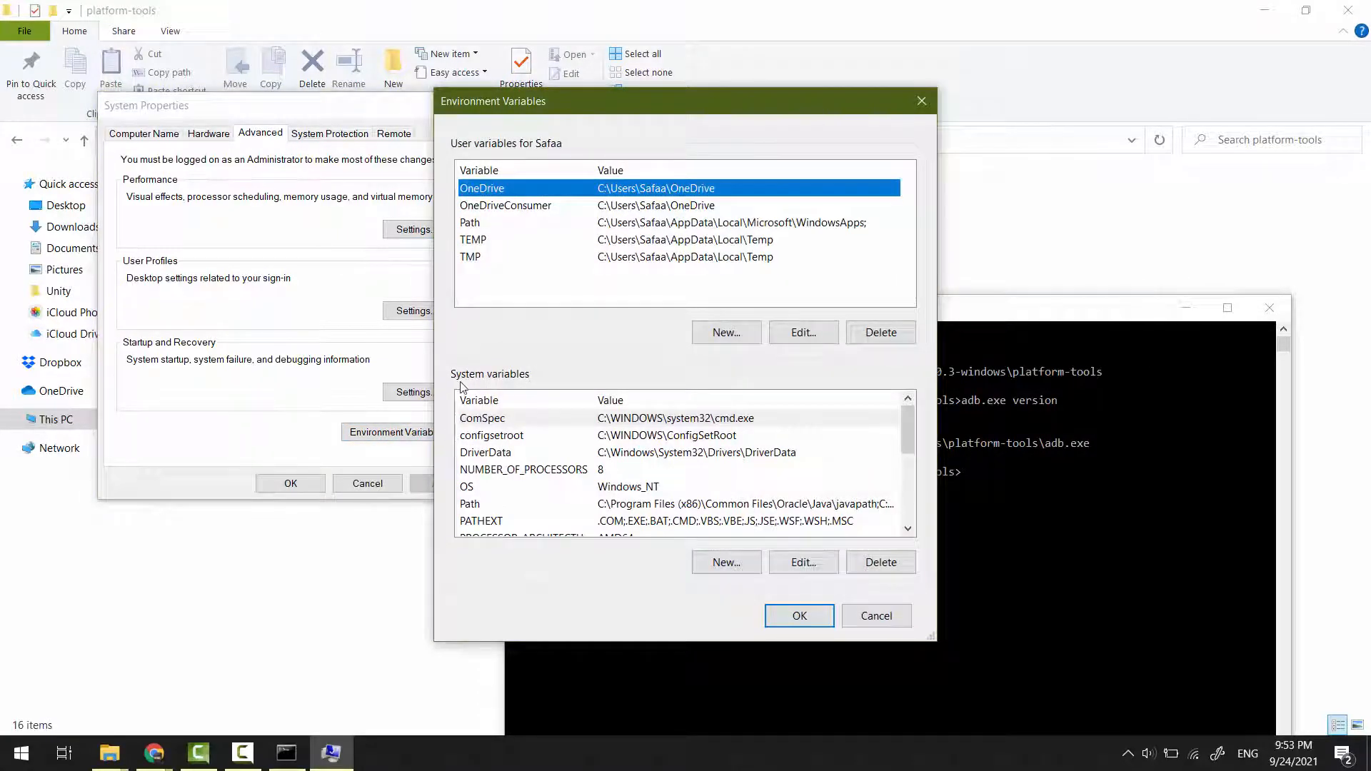
mouse_move(494, 387)
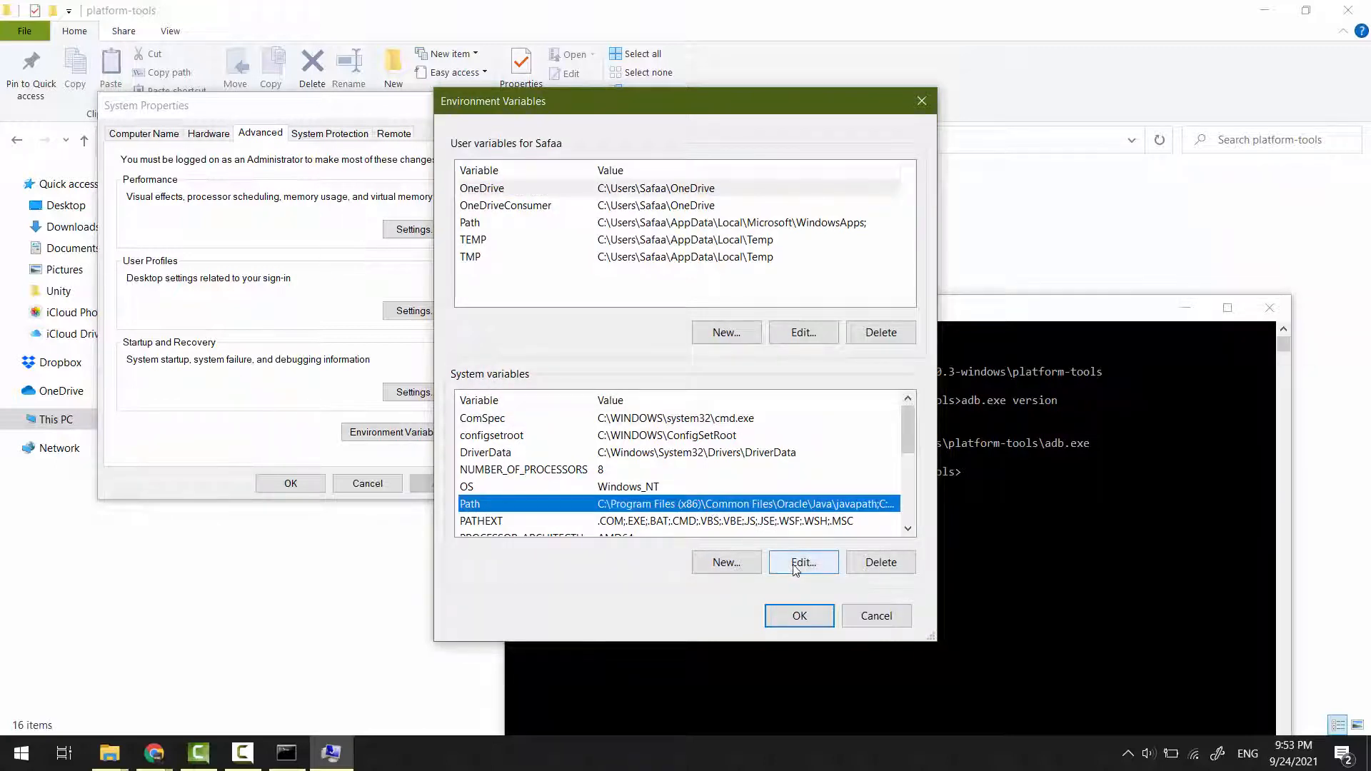
left_click(801, 561)
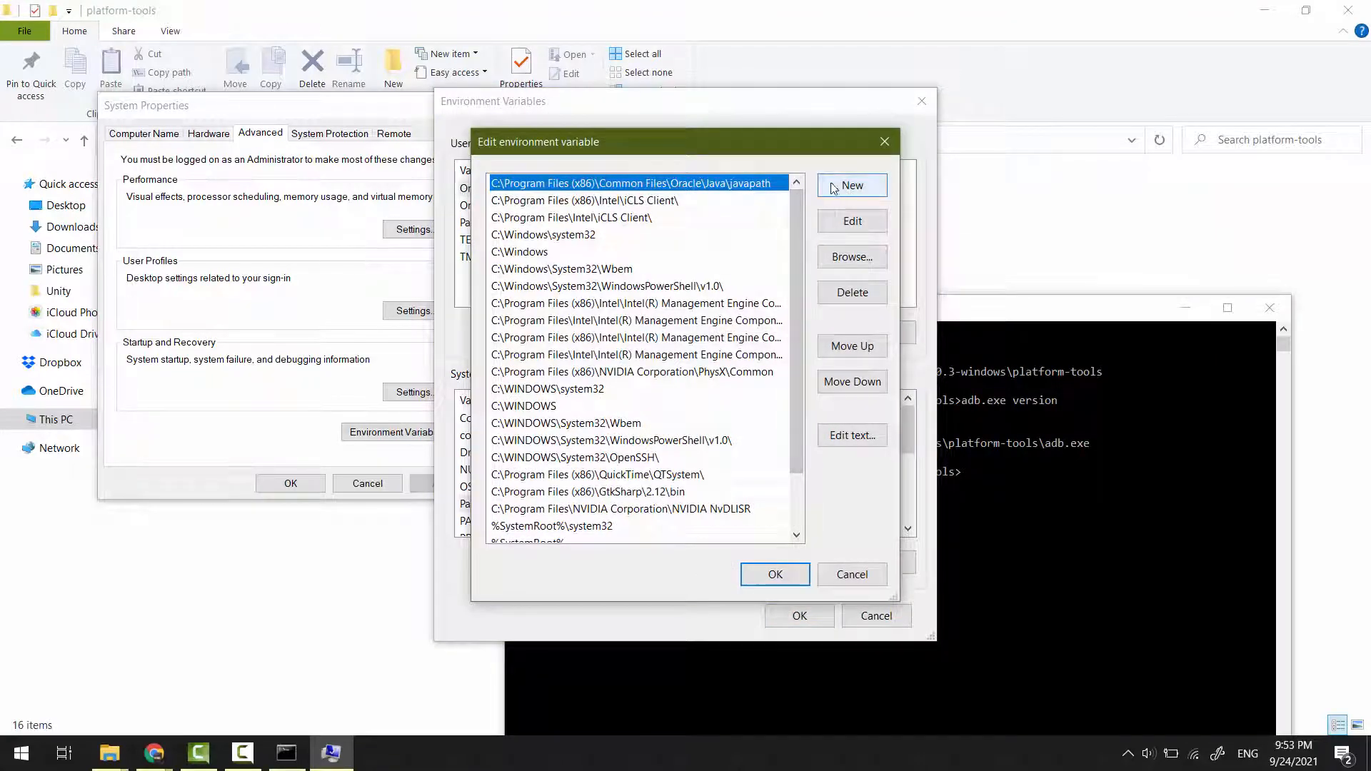
Paste the platform-tools folder as a new system Path entry and confirm all three dialogs.
left_click(850, 186)
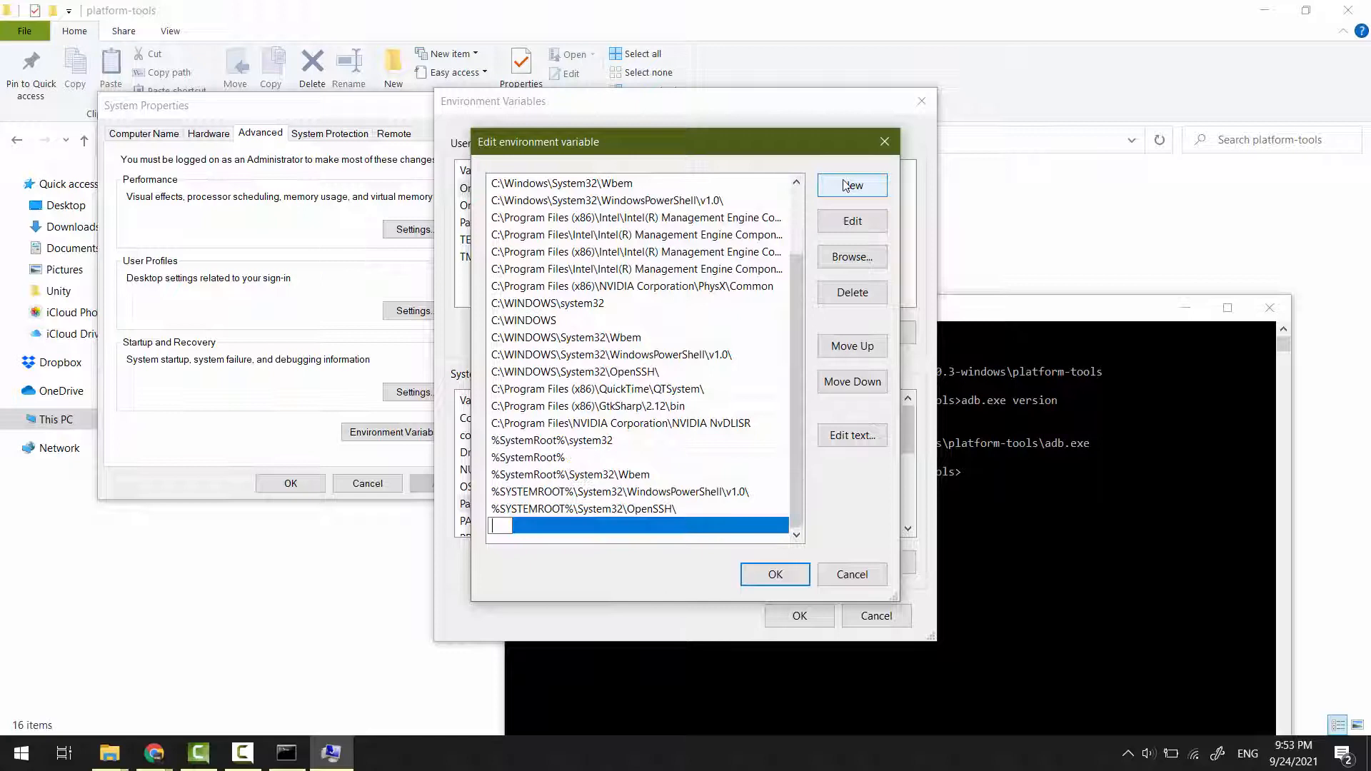
right_click(502, 524)
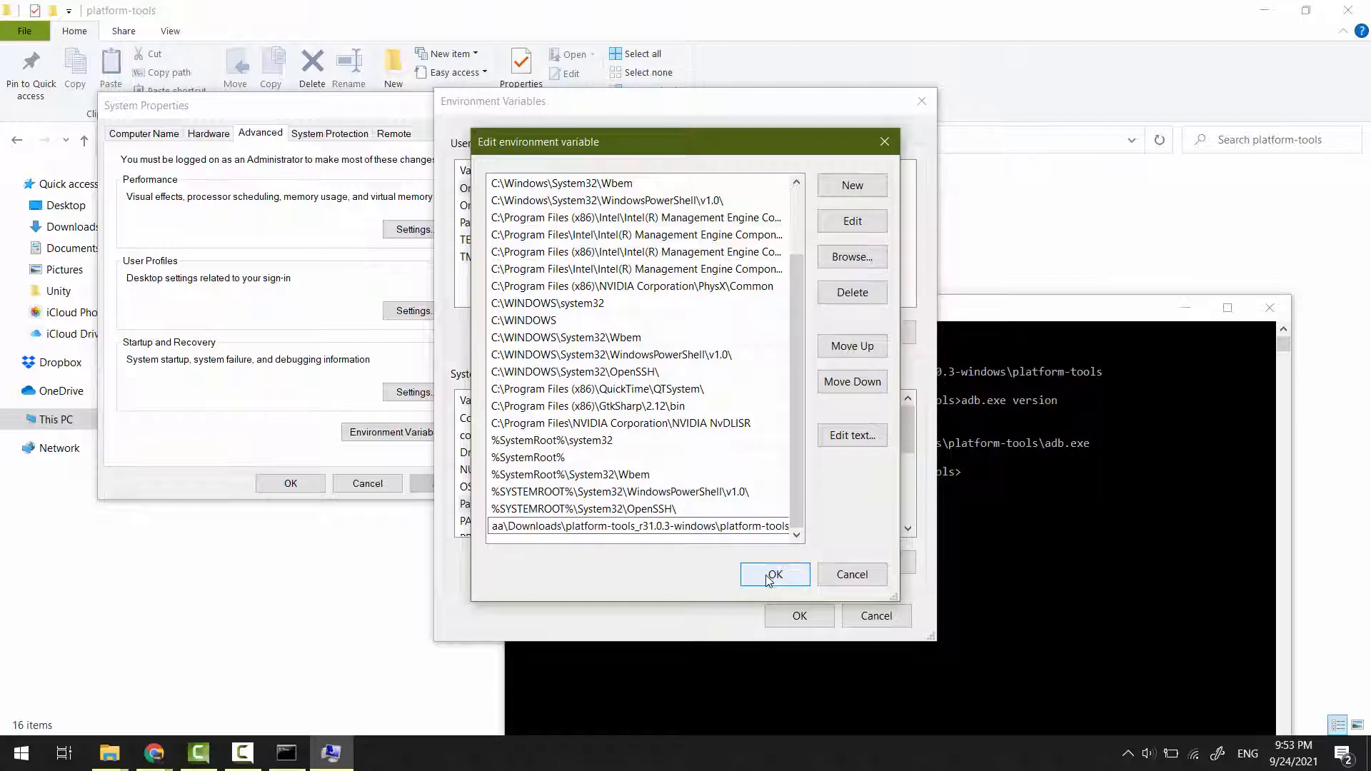
left_click(773, 574)
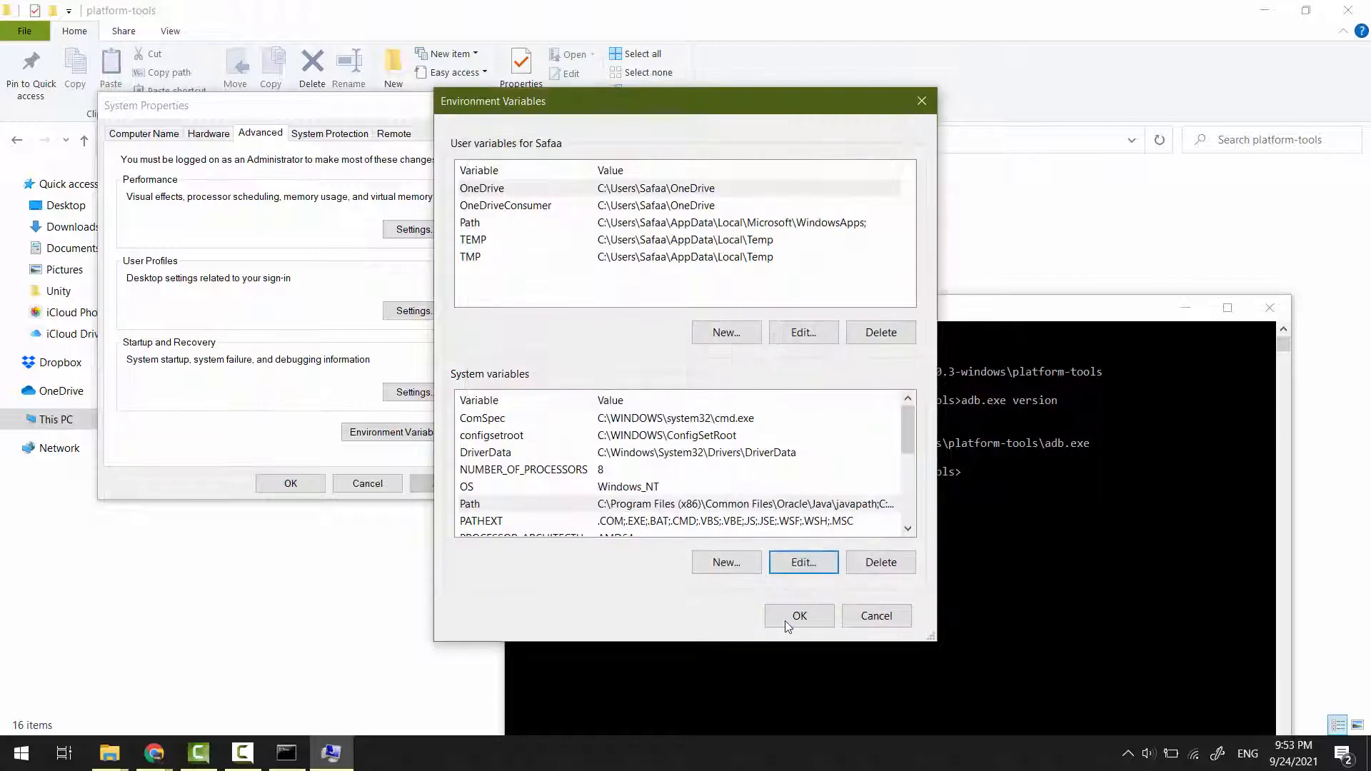
left_click(797, 615)
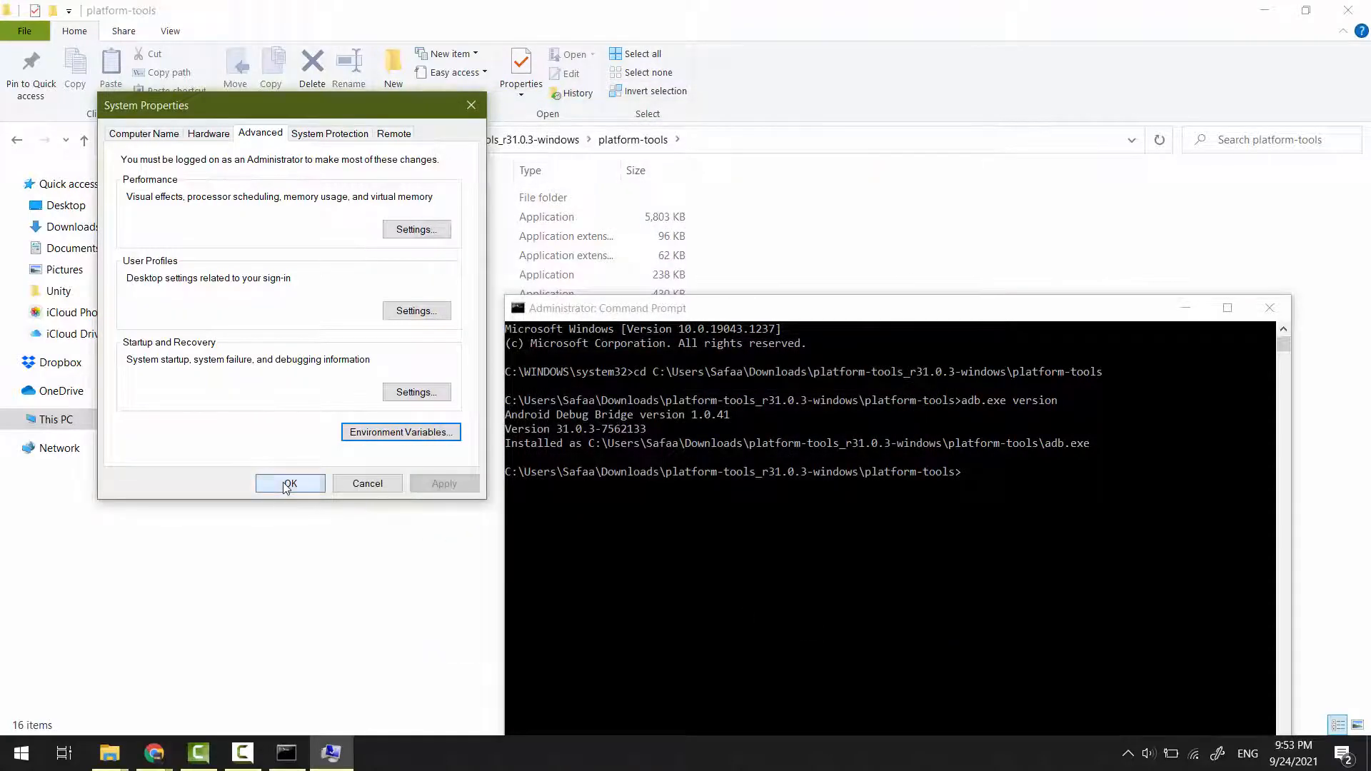
left_click(290, 484)
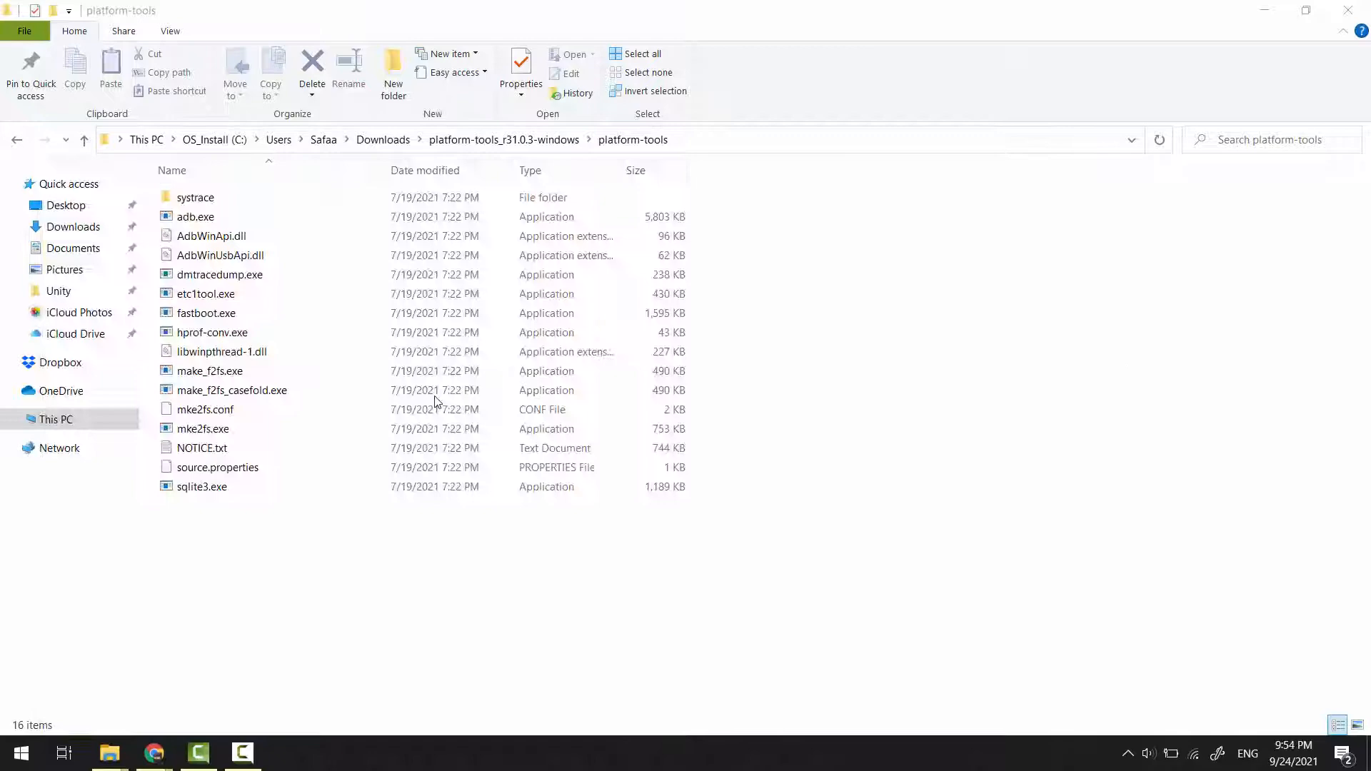
In a fresh Command Prompt at the home folder, begin running adb version.
left_click(287, 752)
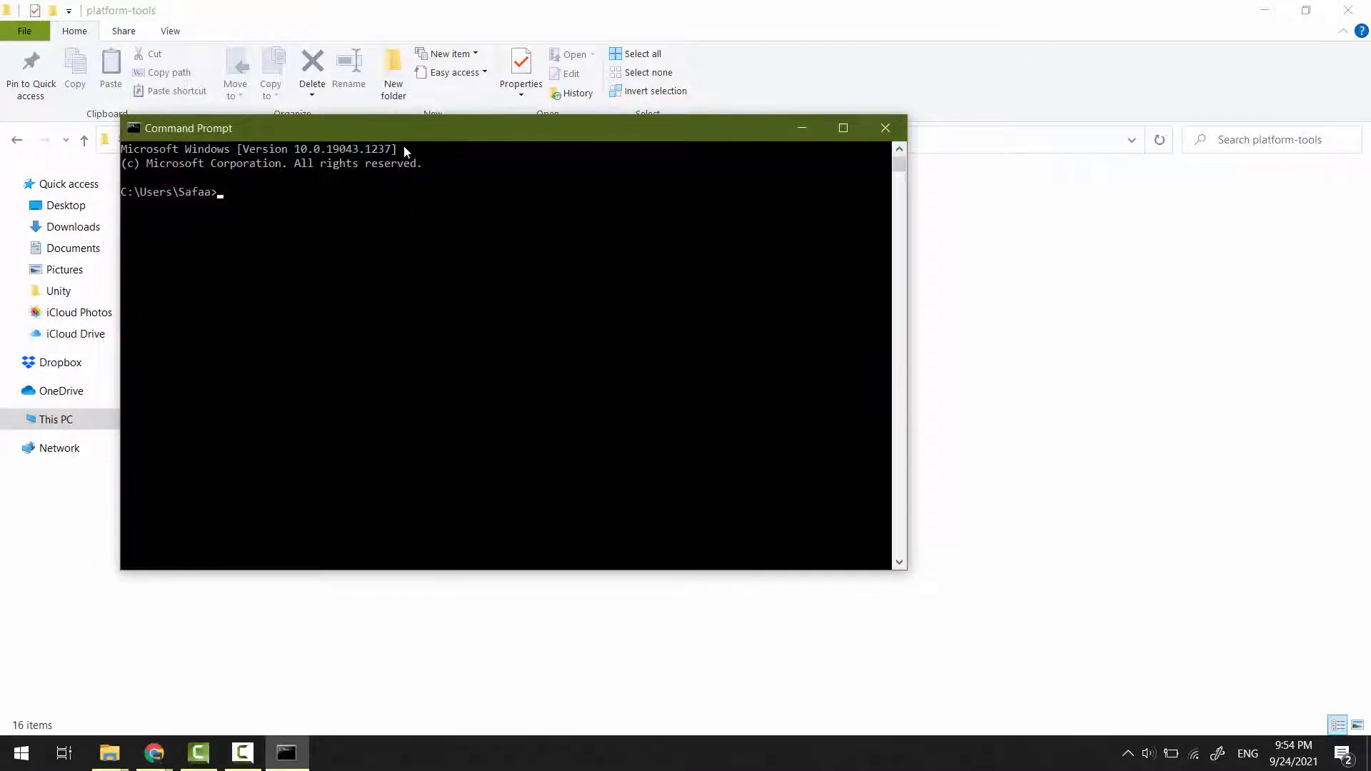
type("adb versio")
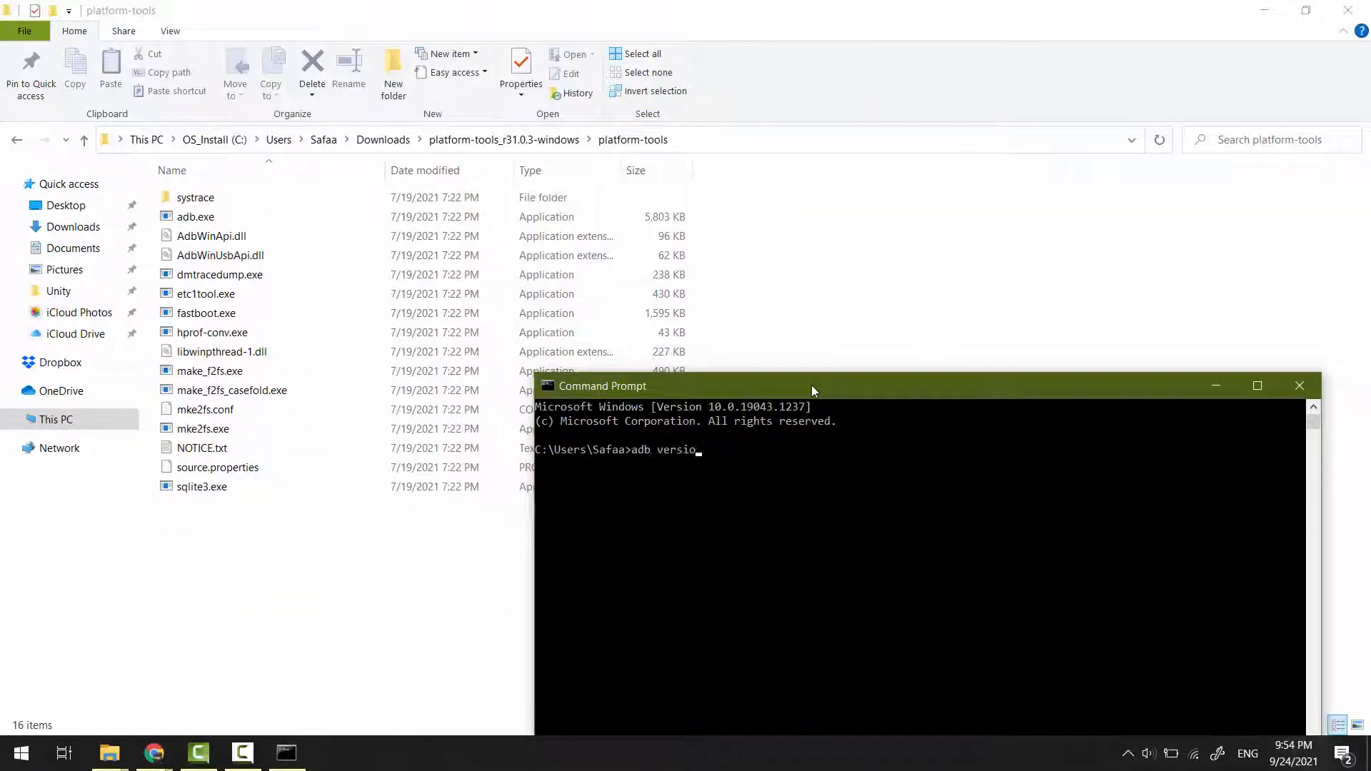